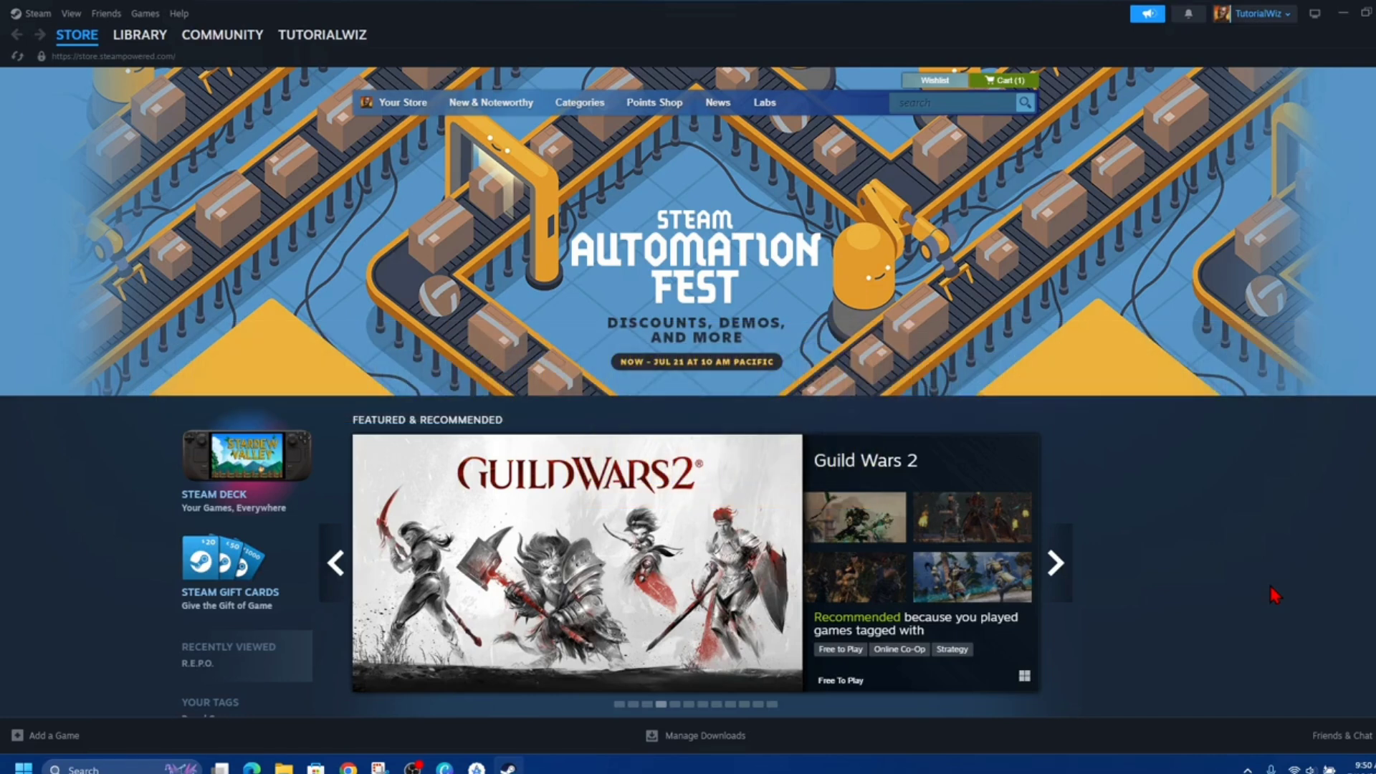
Step: Fully exit the Steam client using Exit Steam from its taskbar jump list
{"action": "left_click", "coordinate": [1056, 562]}
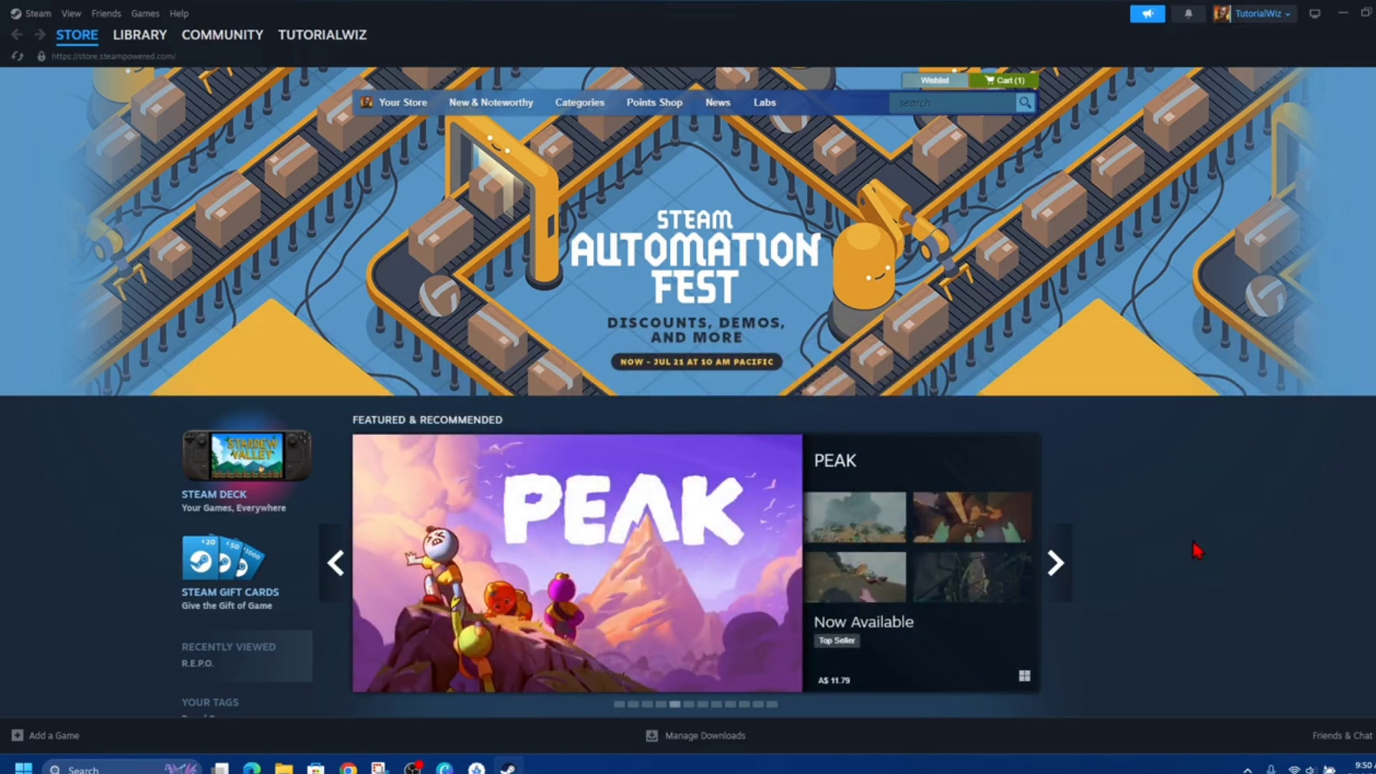
{"action": "mouse_move", "coordinate": [1207, 538]}
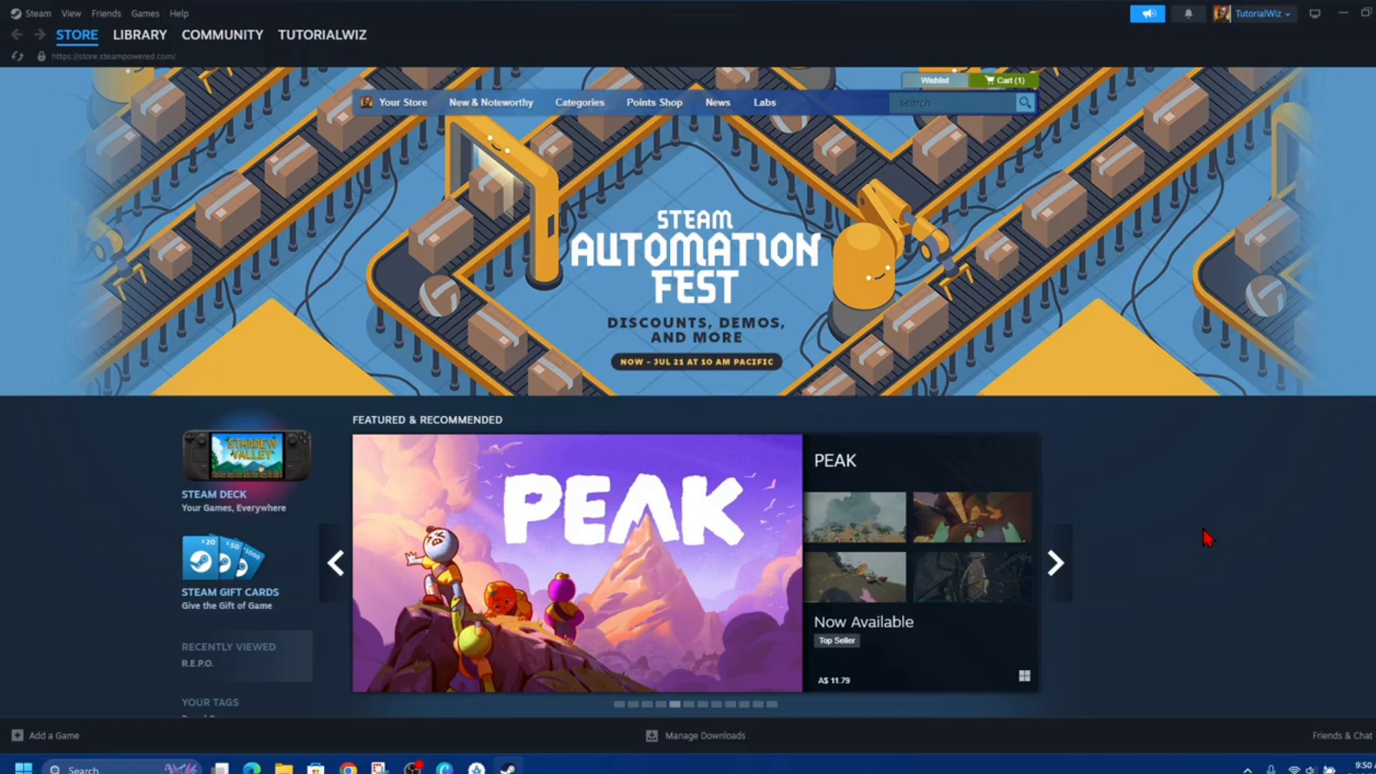
{"action": "left_click", "coordinate": [1055, 562]}
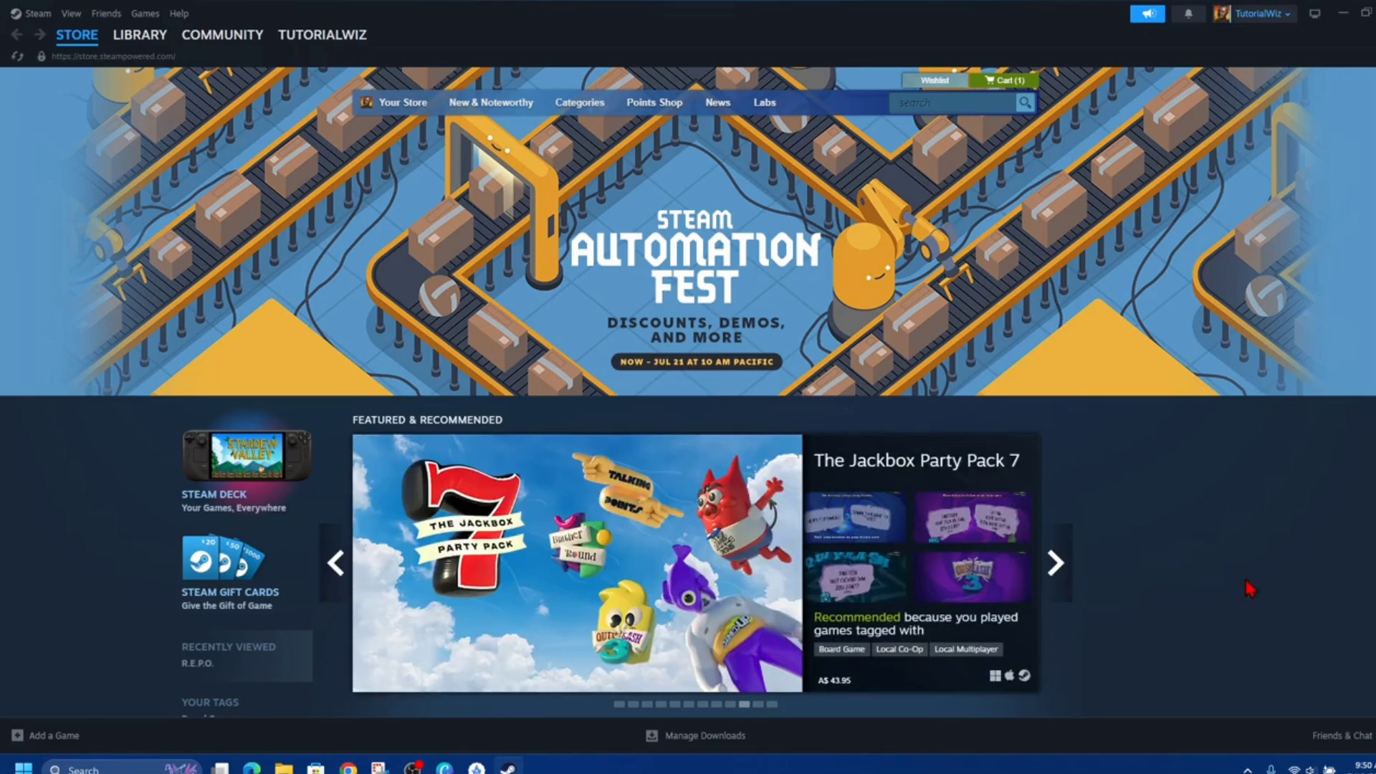
{"action": "left_click", "coordinate": [1055, 563]}
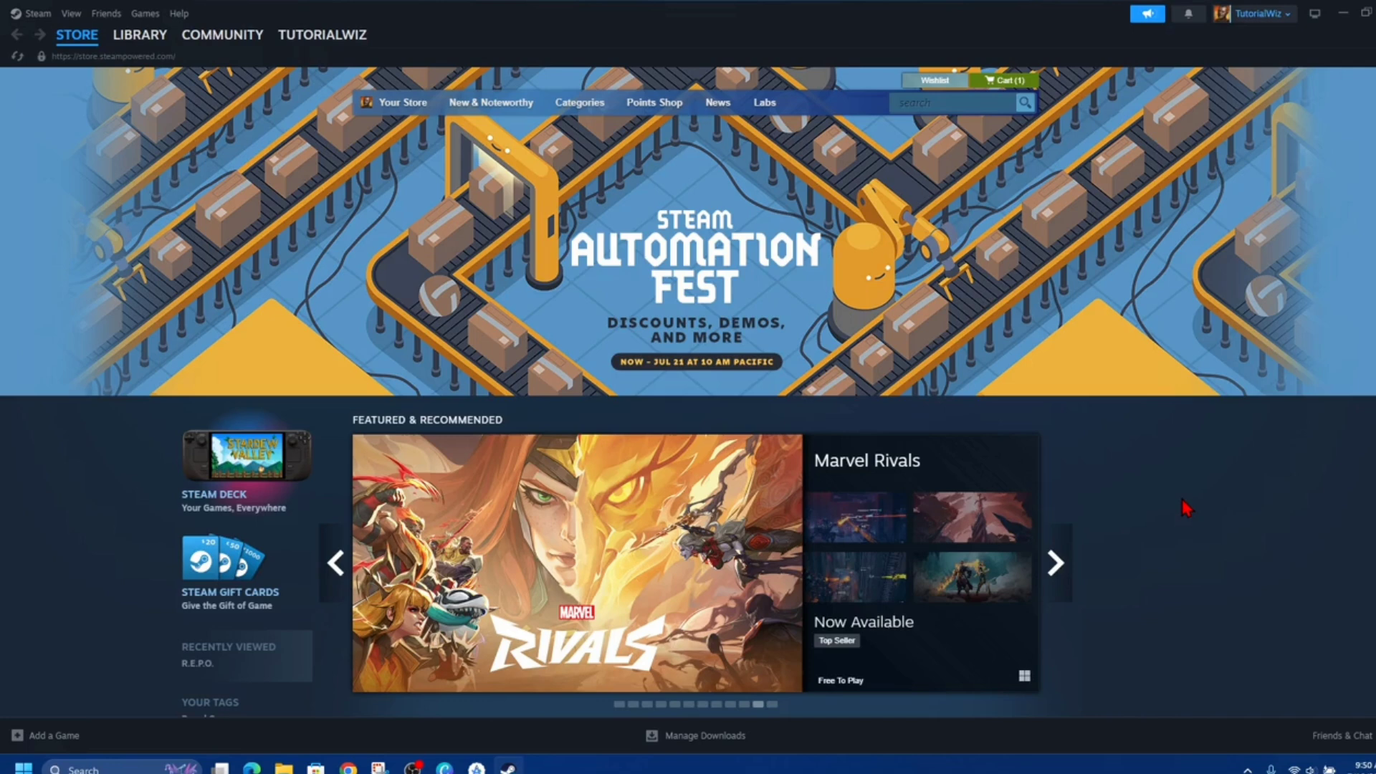
{"action": "mouse_move", "coordinate": [1129, 542]}
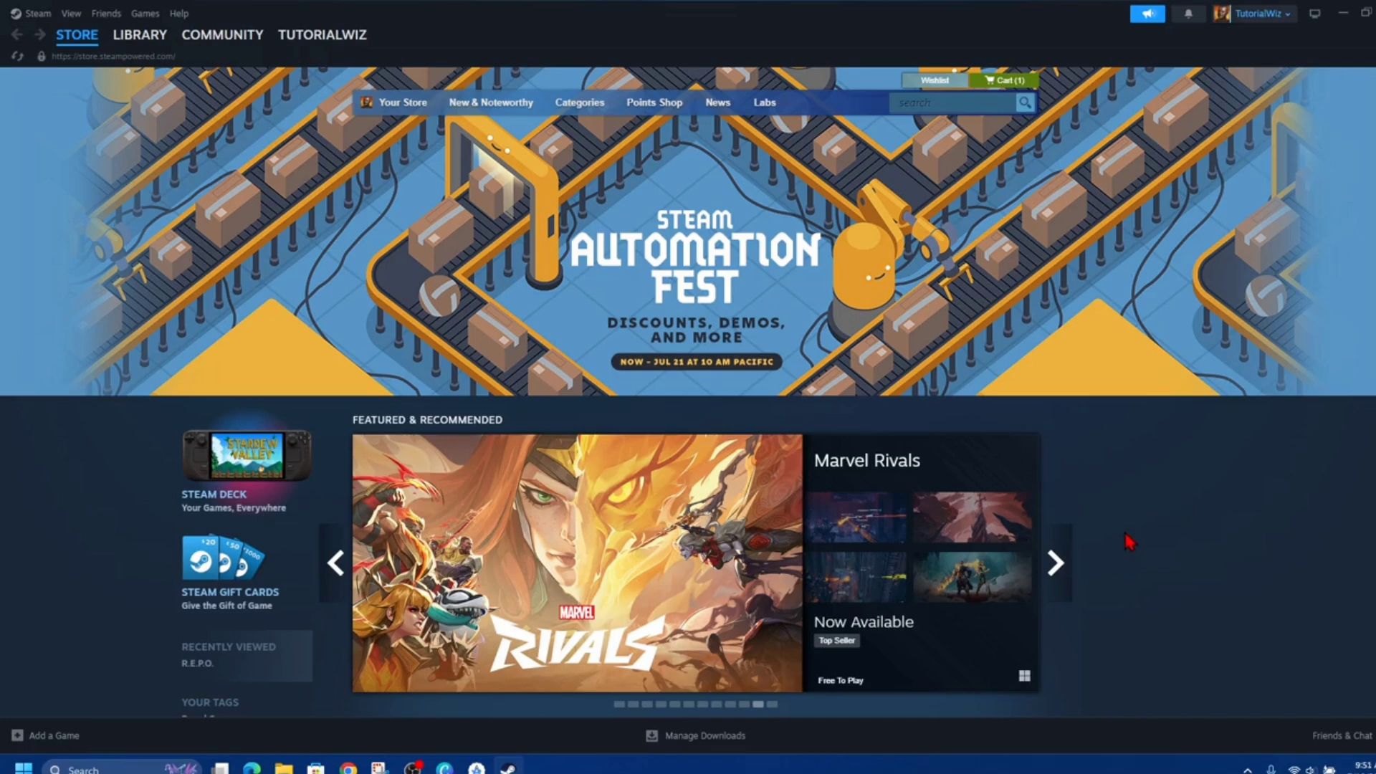
{"action": "left_click", "coordinate": [1055, 564]}
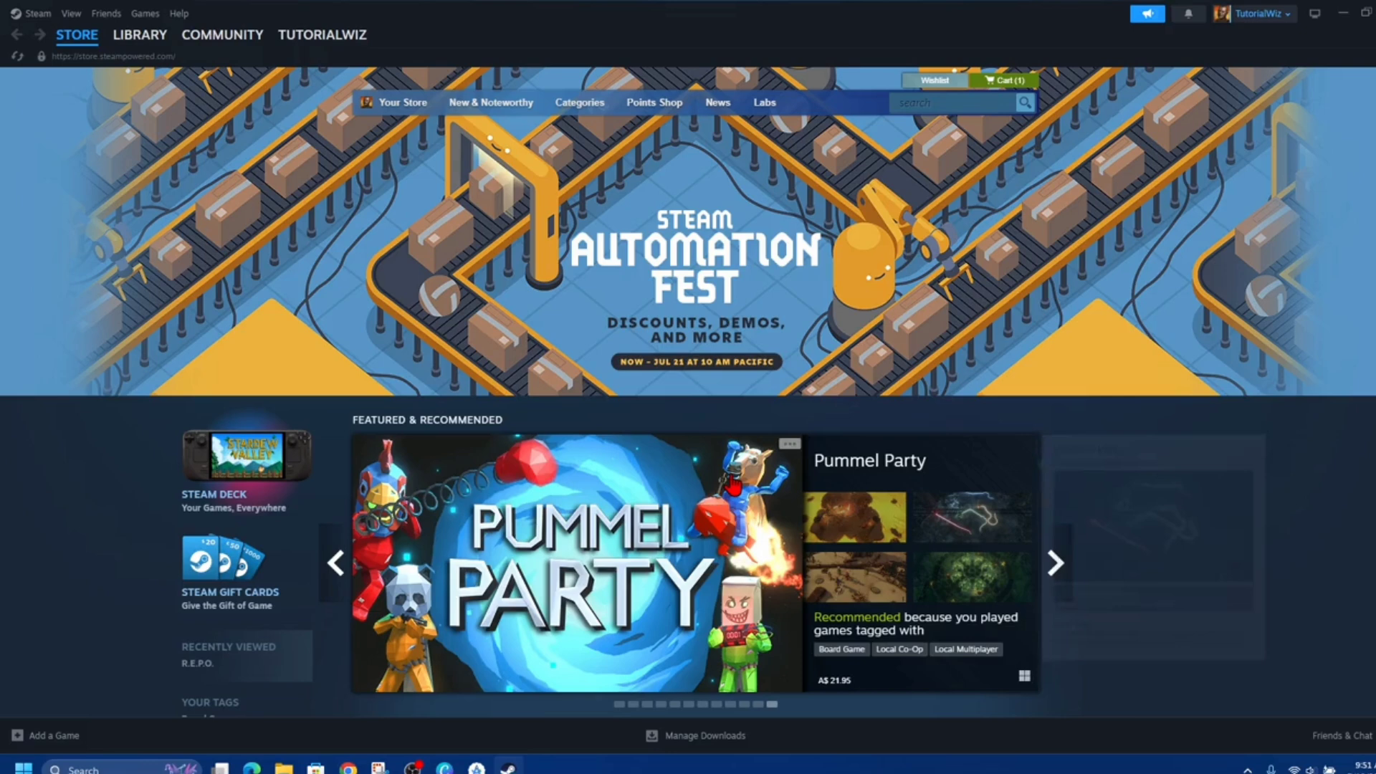
{"action": "mouse_move", "coordinate": [630, 468]}
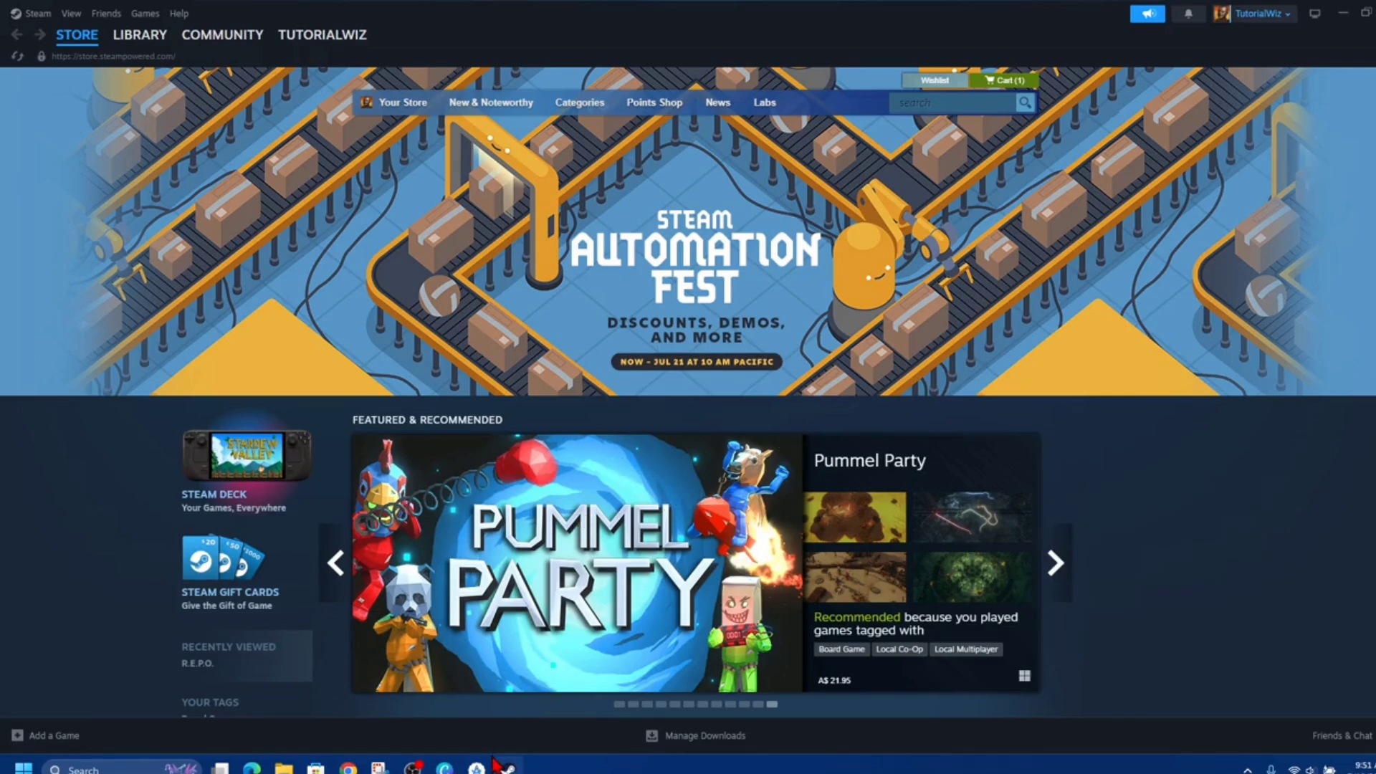
{"action": "right_click", "coordinate": [503, 768]}
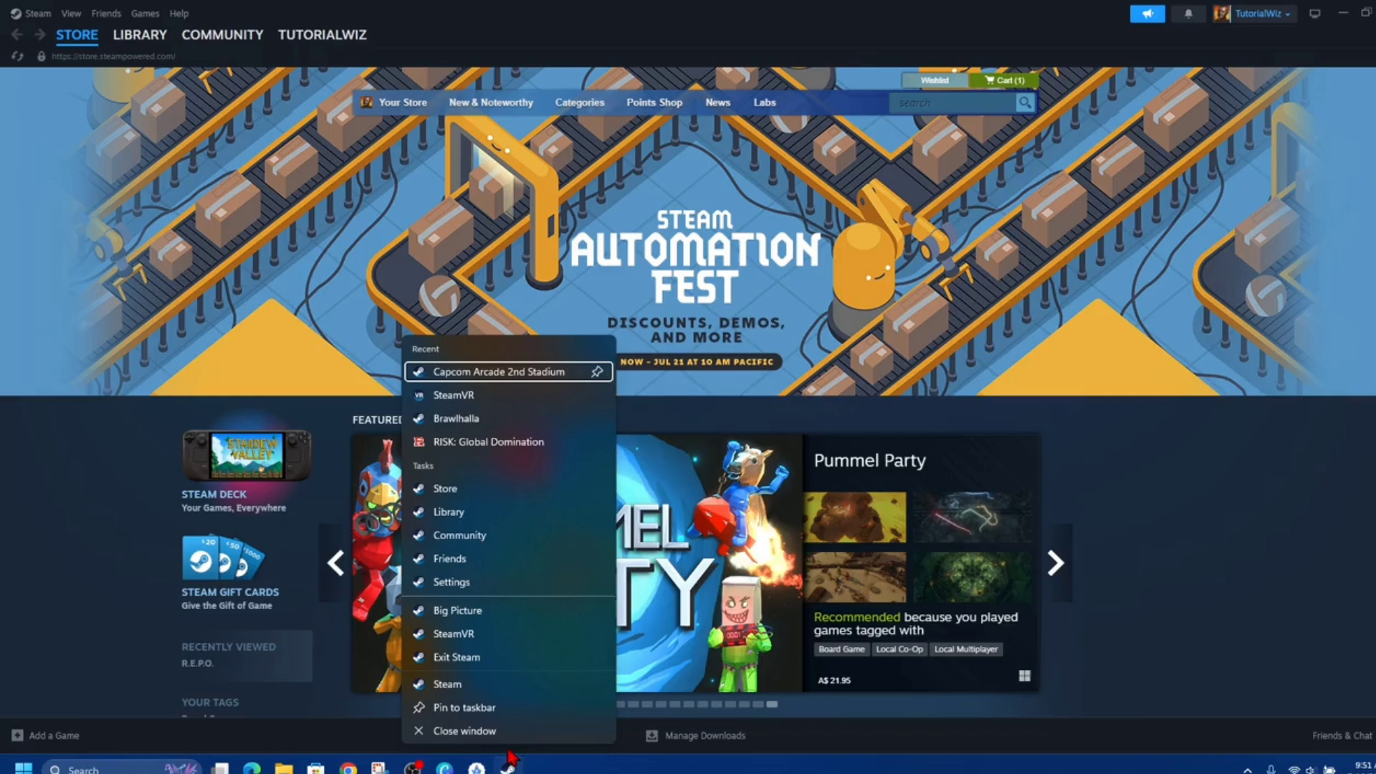
{"action": "mouse_move", "coordinate": [499, 657]}
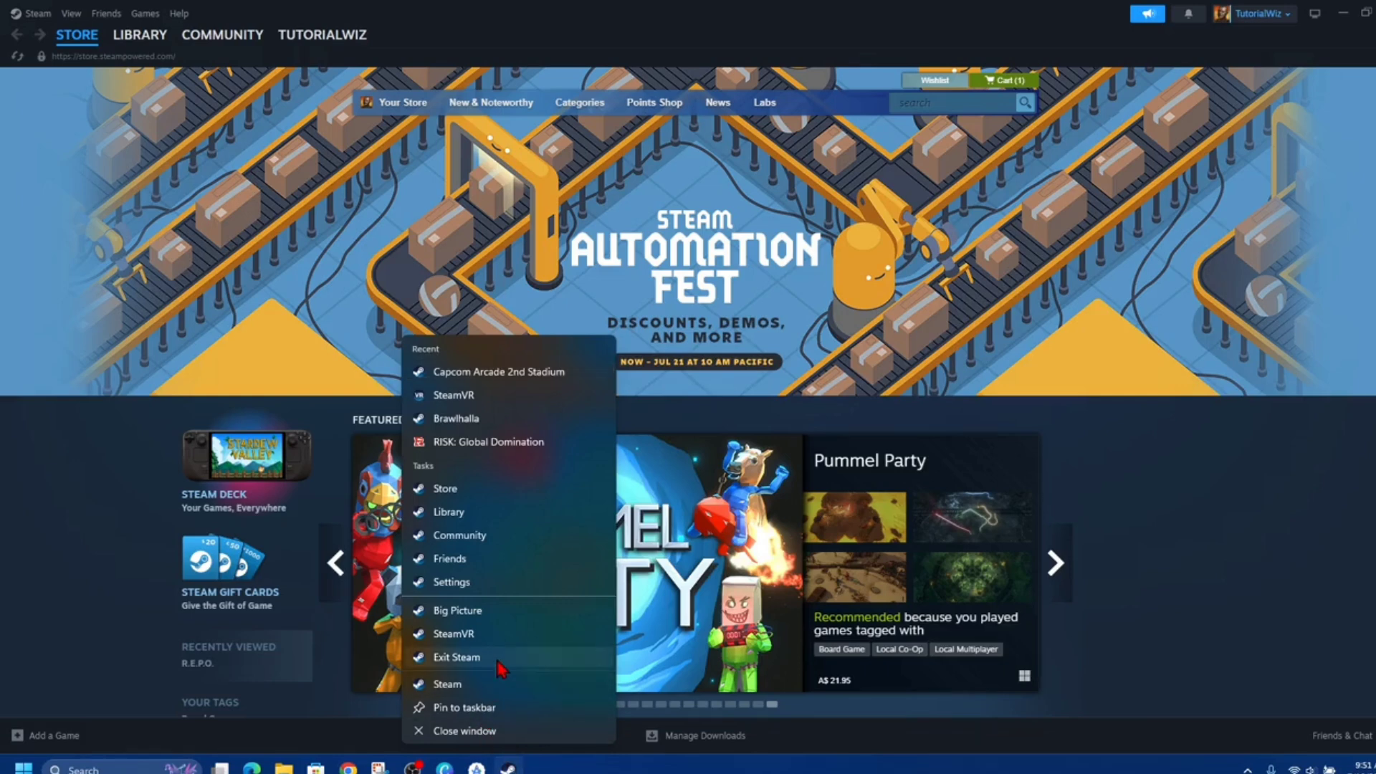
{"action": "left_click", "coordinate": [456, 657]}
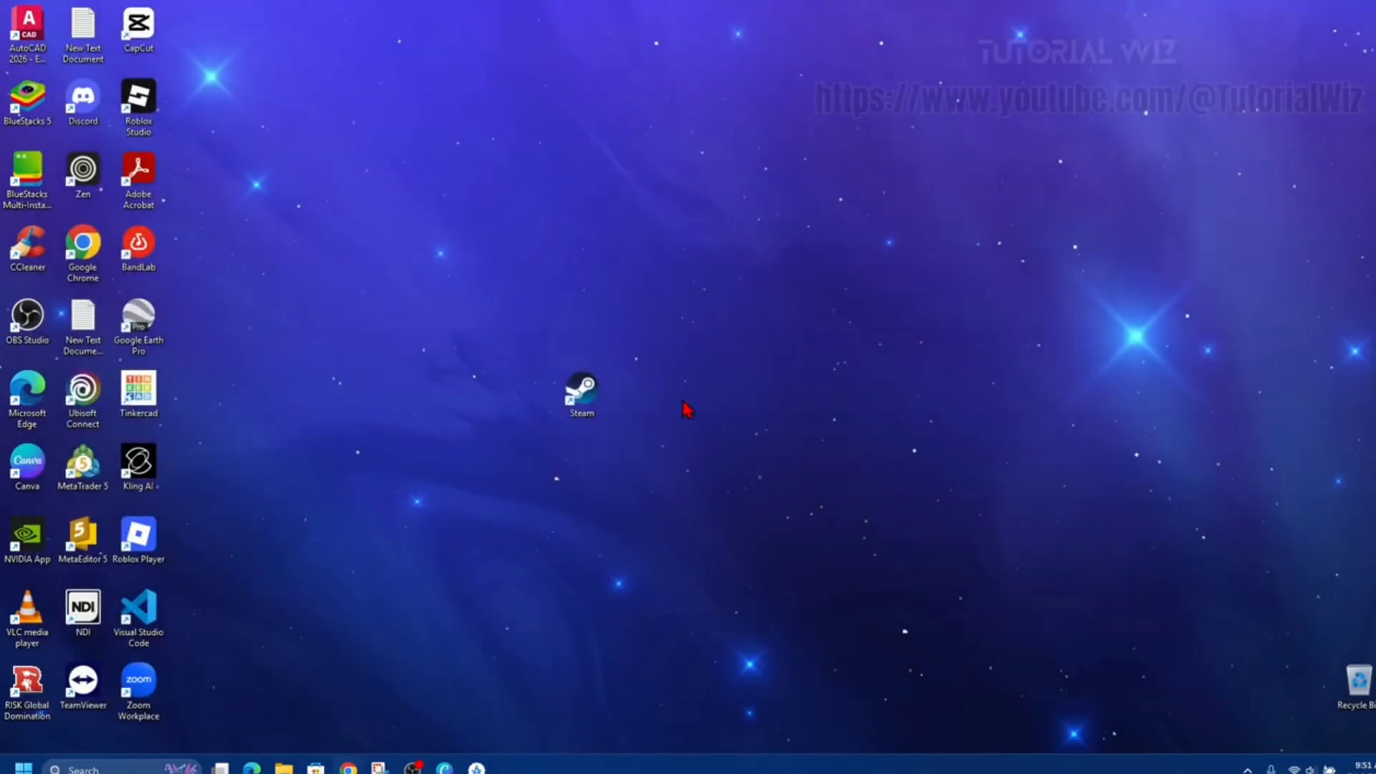
{"action": "mouse_move", "coordinate": [676, 261]}
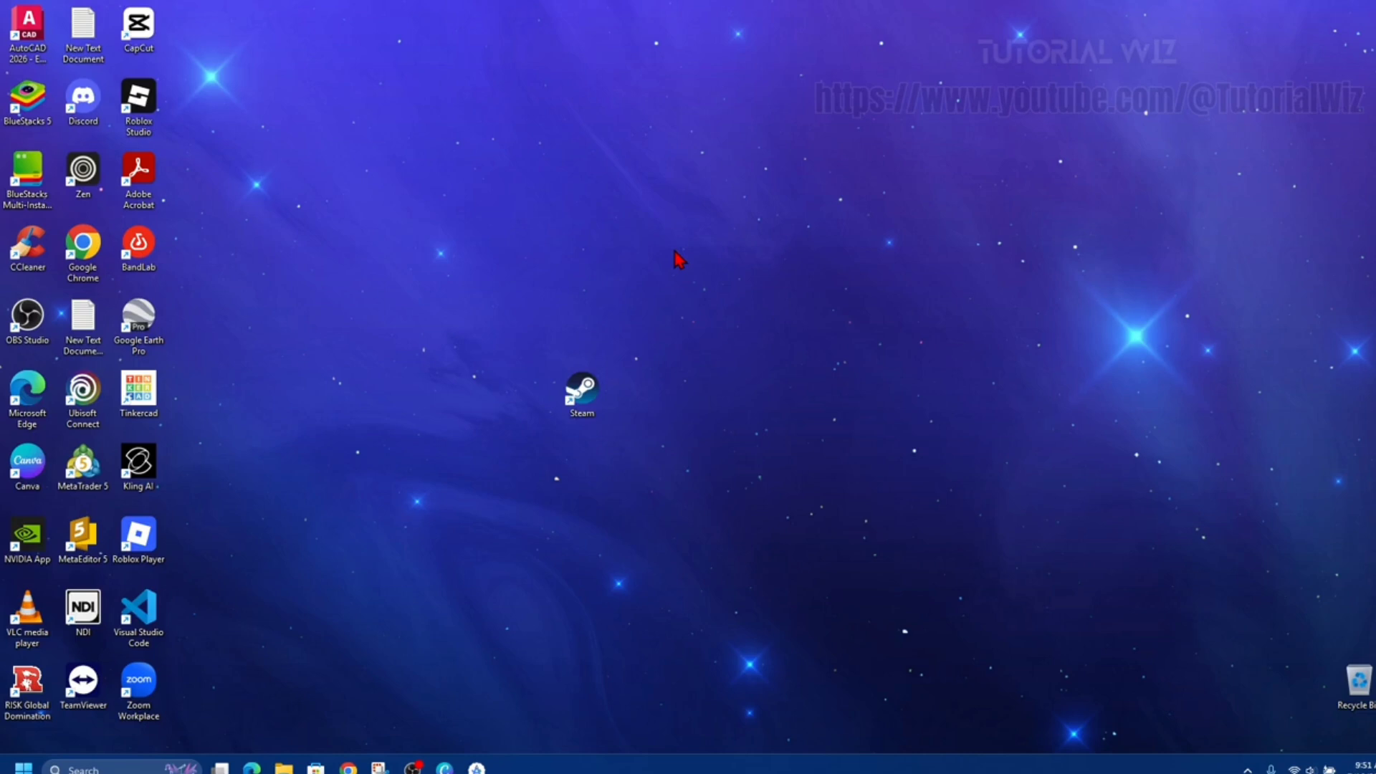
{"action": "mouse_move", "coordinate": [773, 368]}
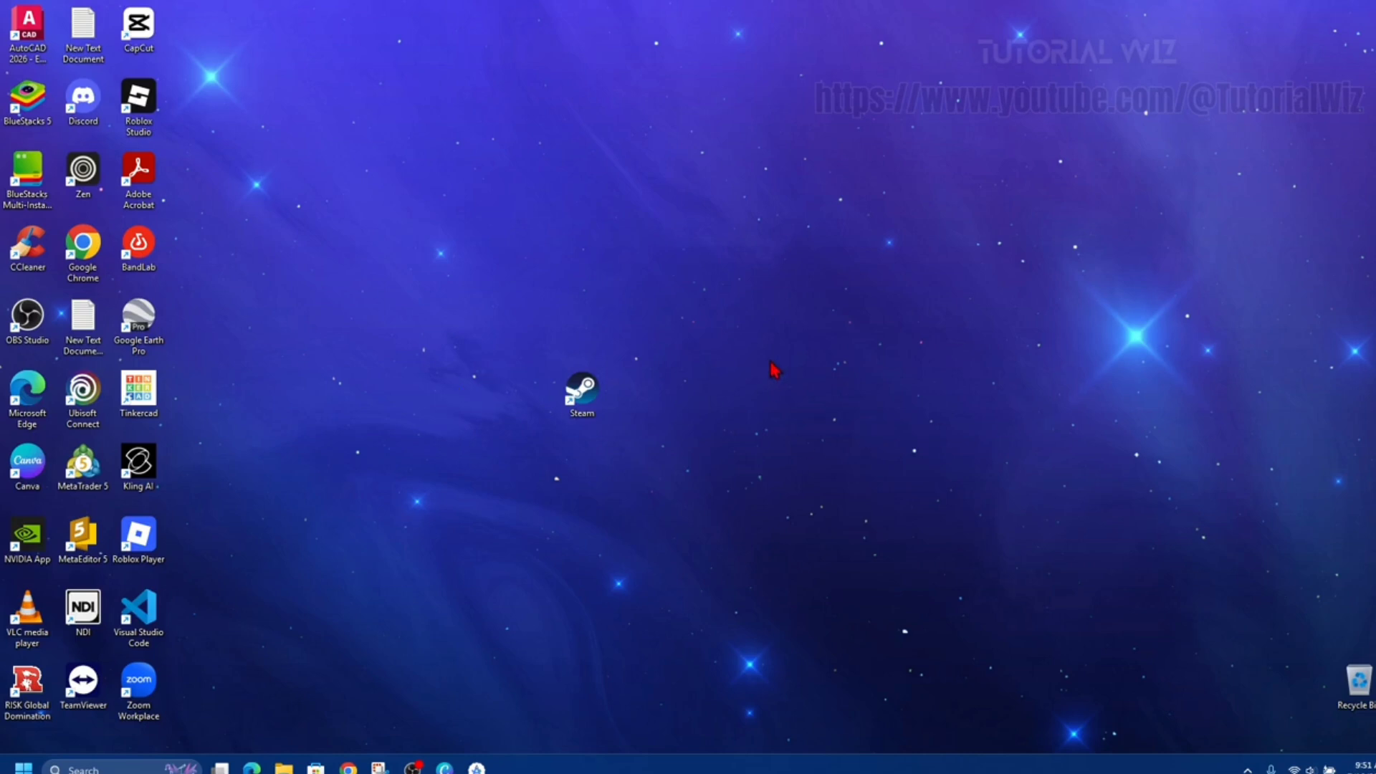
{"action": "mouse_move", "coordinate": [758, 254]}
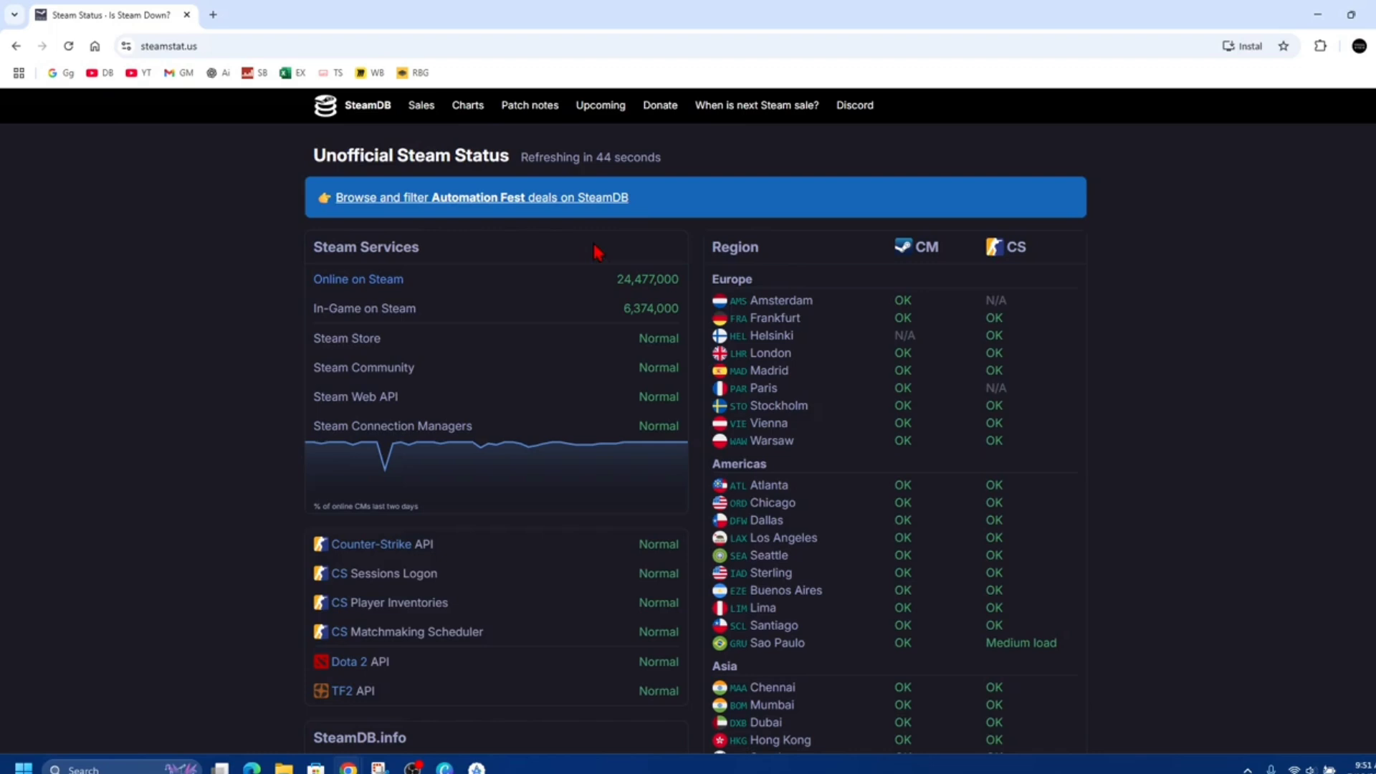
{"action": "mouse_move", "coordinate": [921, 154]}
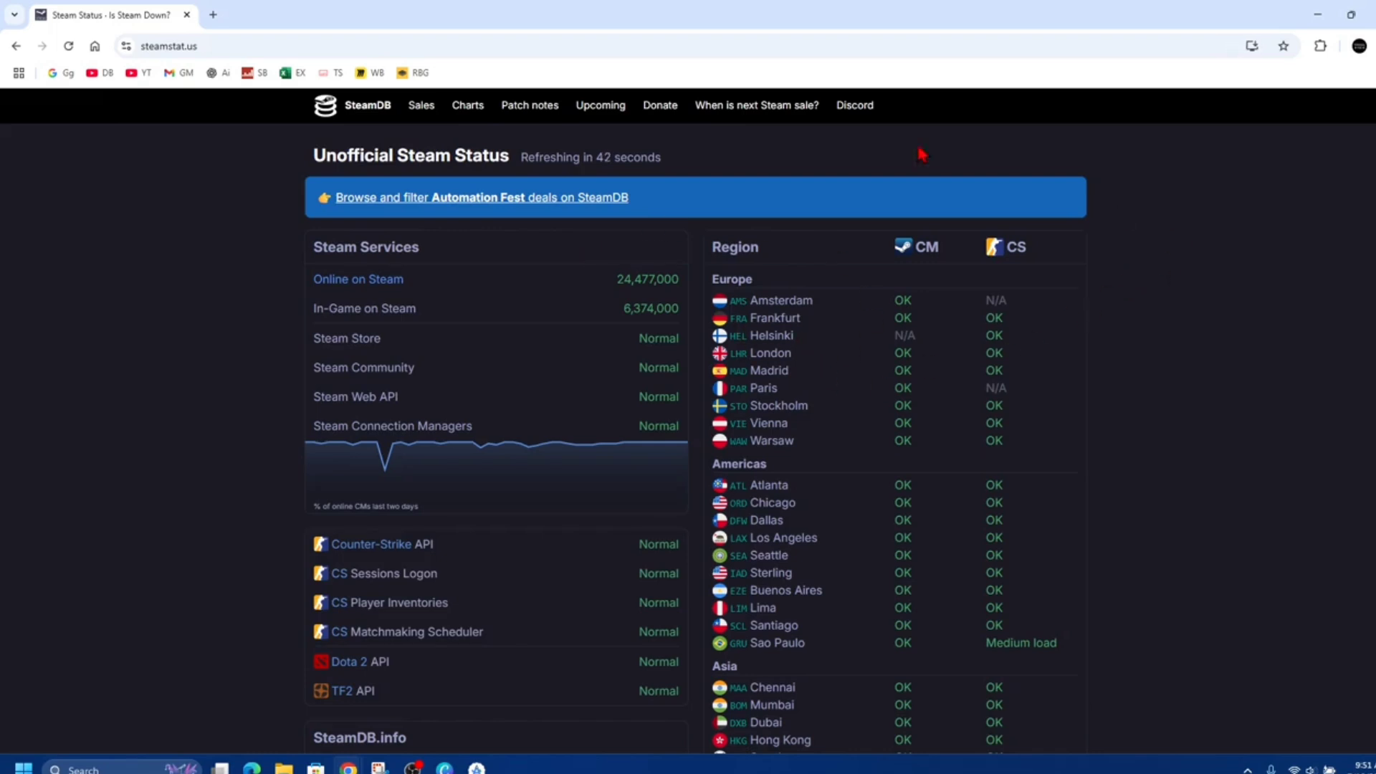
{"action": "mouse_move", "coordinate": [1170, 245]}
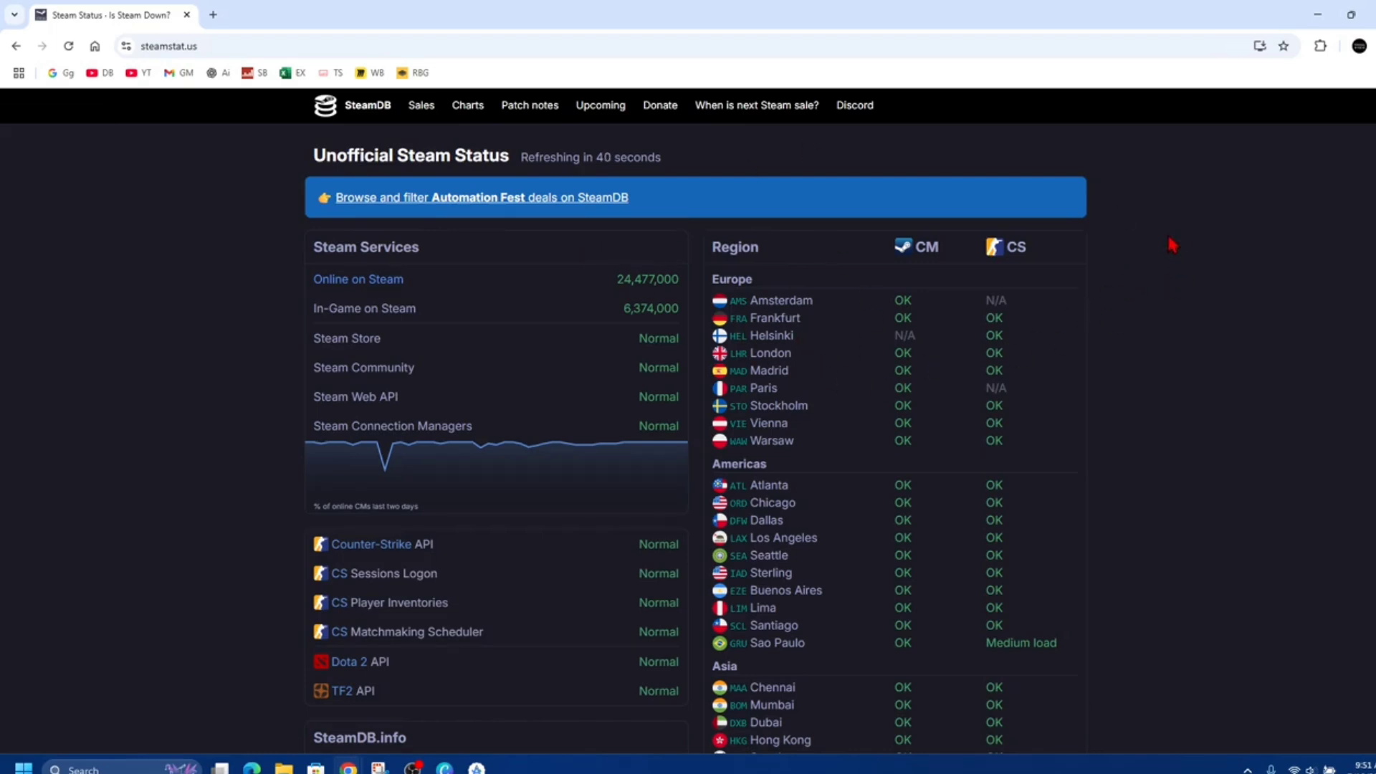
{"action": "mouse_move", "coordinate": [946, 422]}
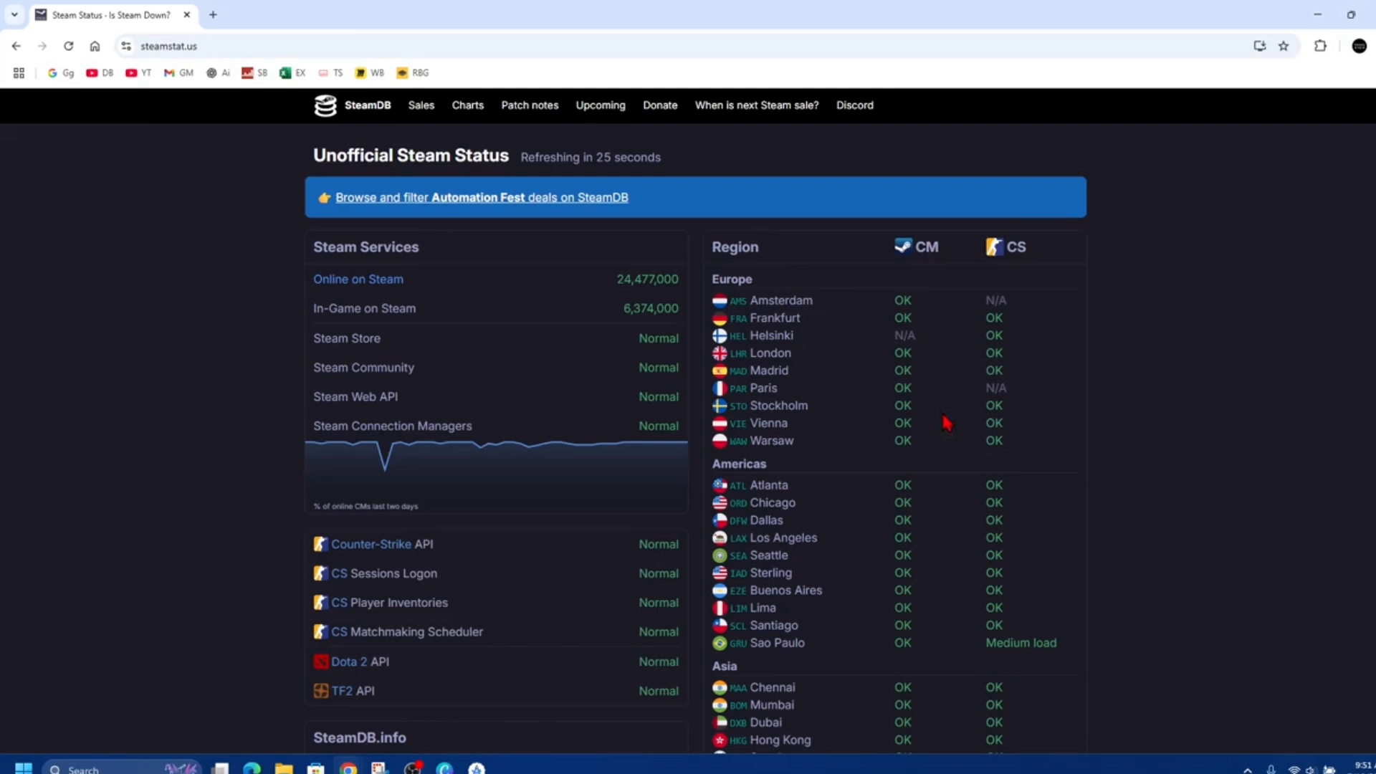
{"action": "mouse_move", "coordinate": [1206, 389]}
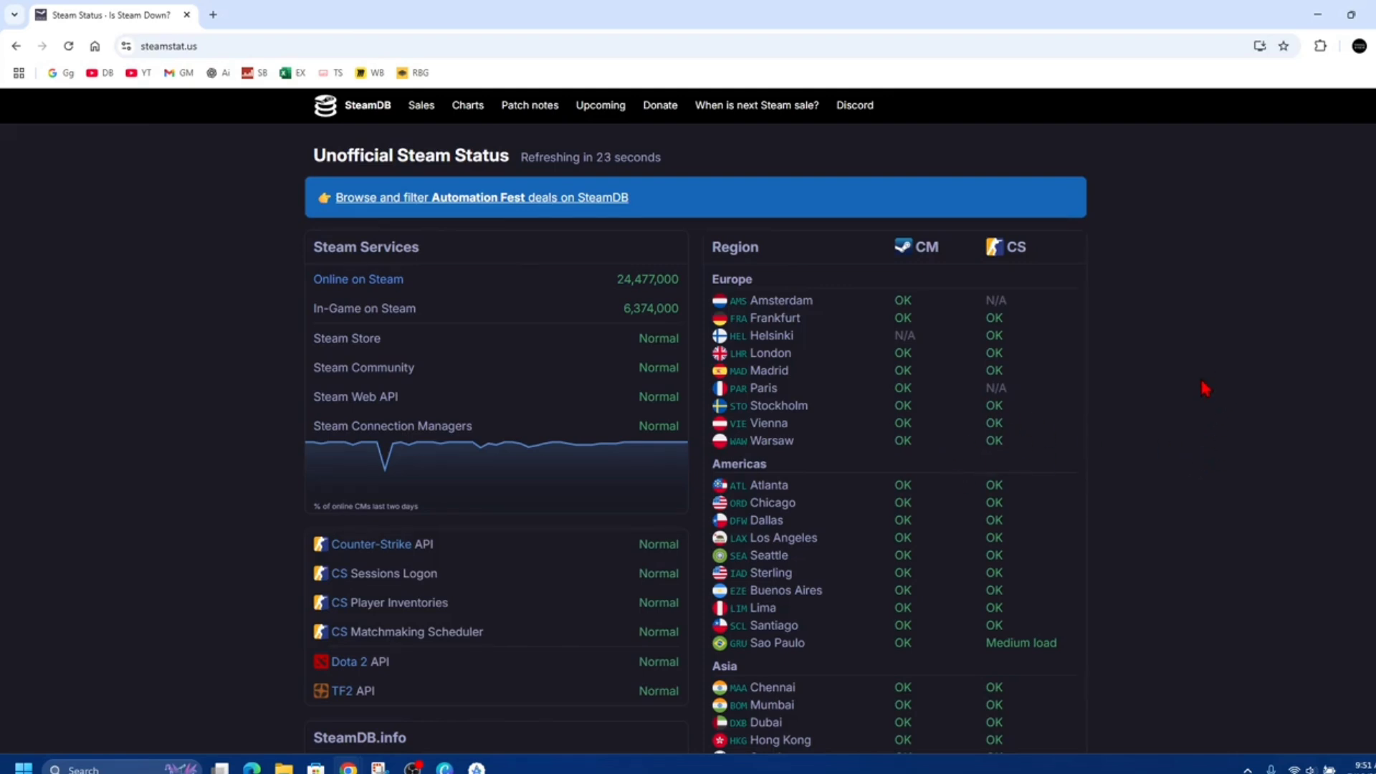
Step: Scroll the steamstat.us page to review Steam Services and Region statuses, all normal
{"action": "scroll", "scroll_direction": "down", "scroll_amount": 3}
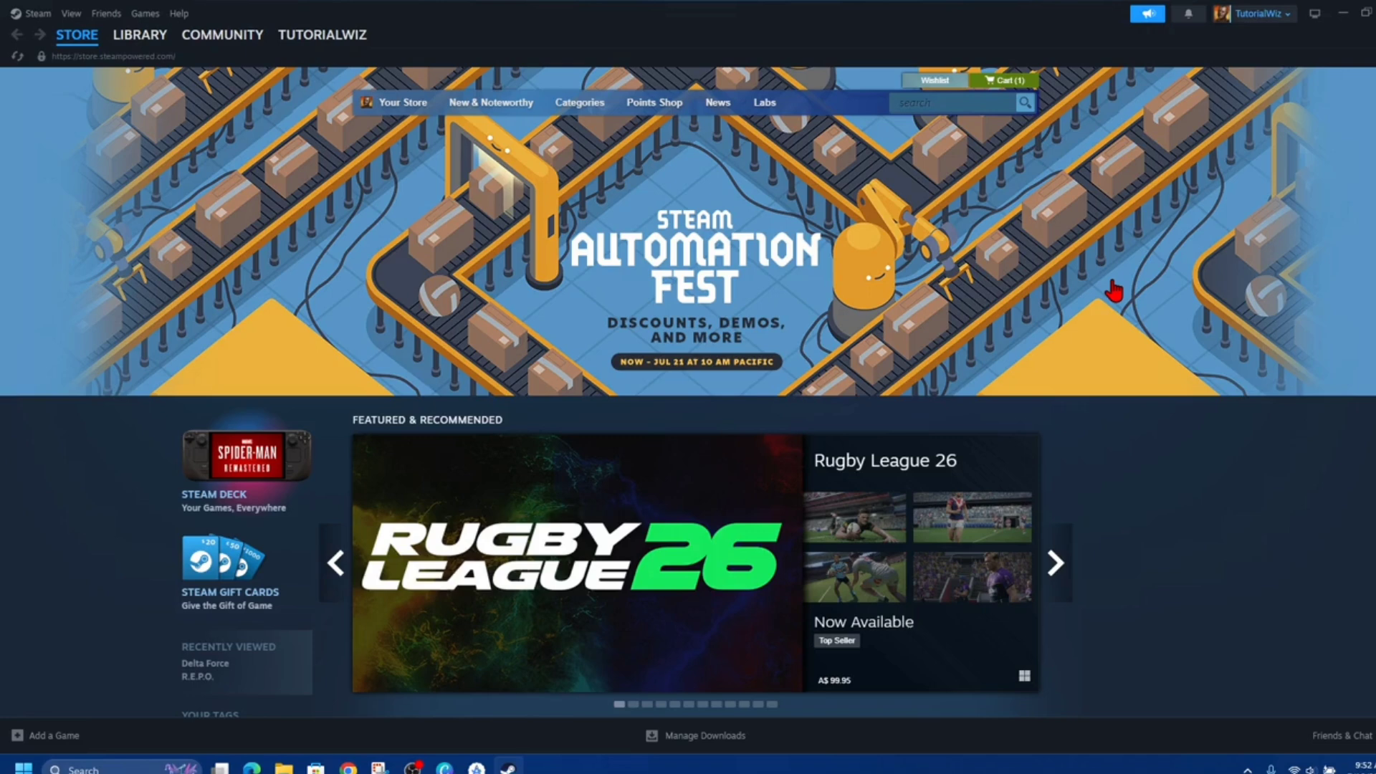
{"action": "mouse_move", "coordinate": [775, 427]}
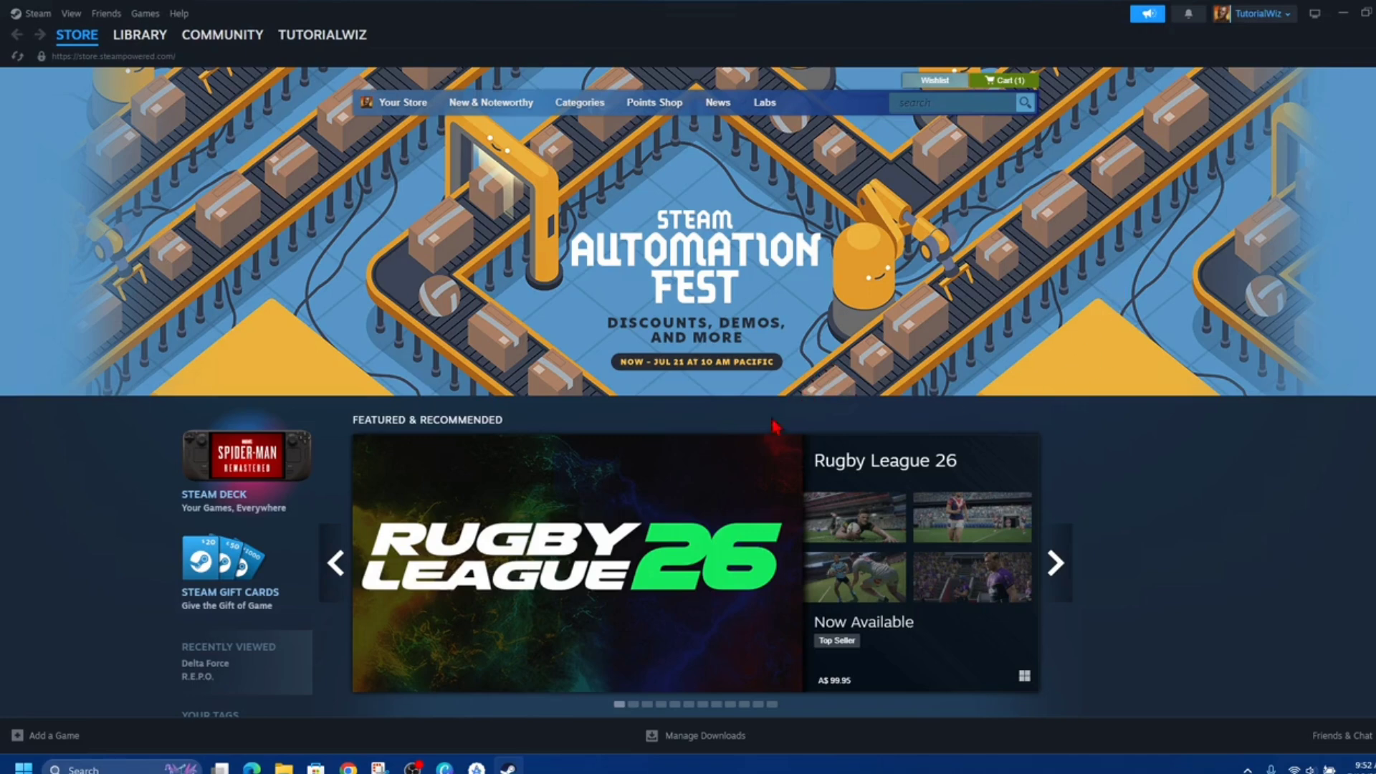
{"action": "mouse_move", "coordinate": [630, 405]}
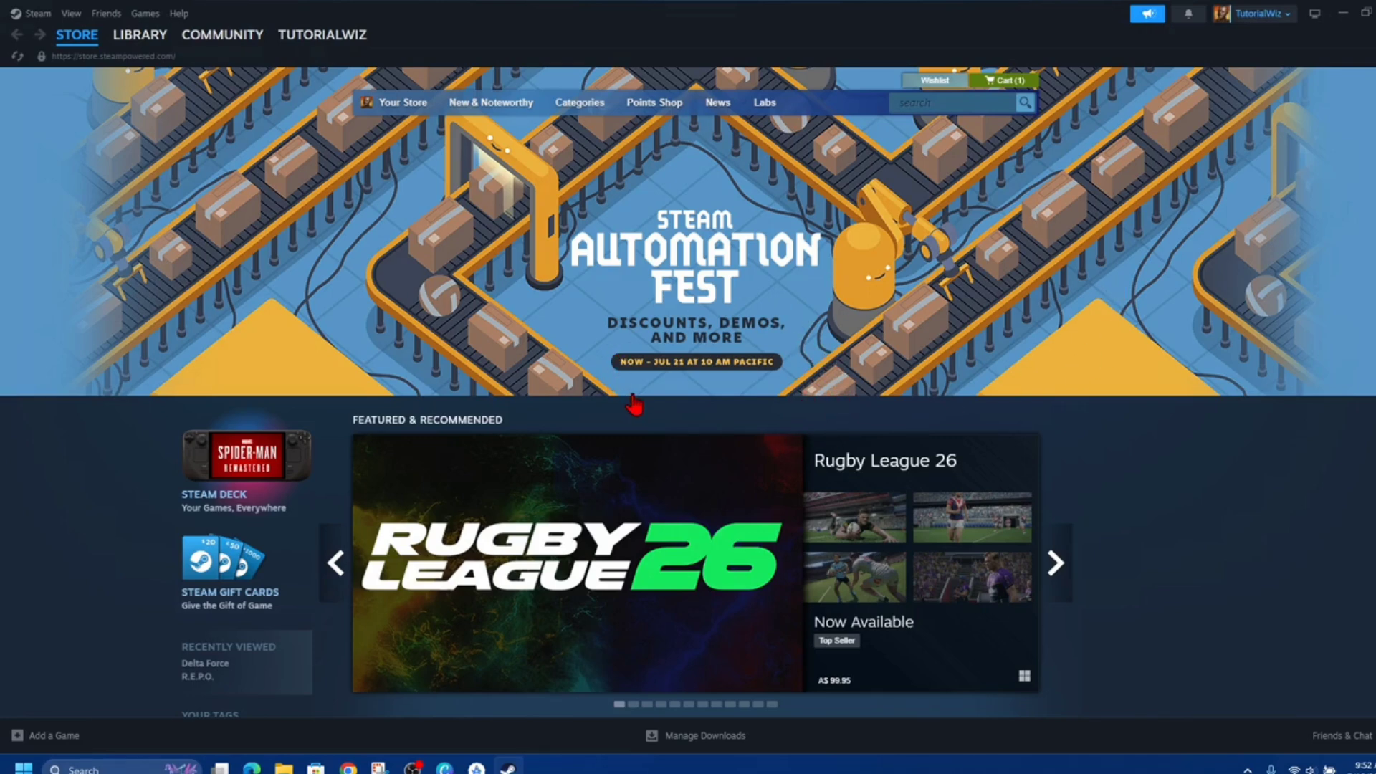
{"action": "mouse_move", "coordinate": [726, 267]}
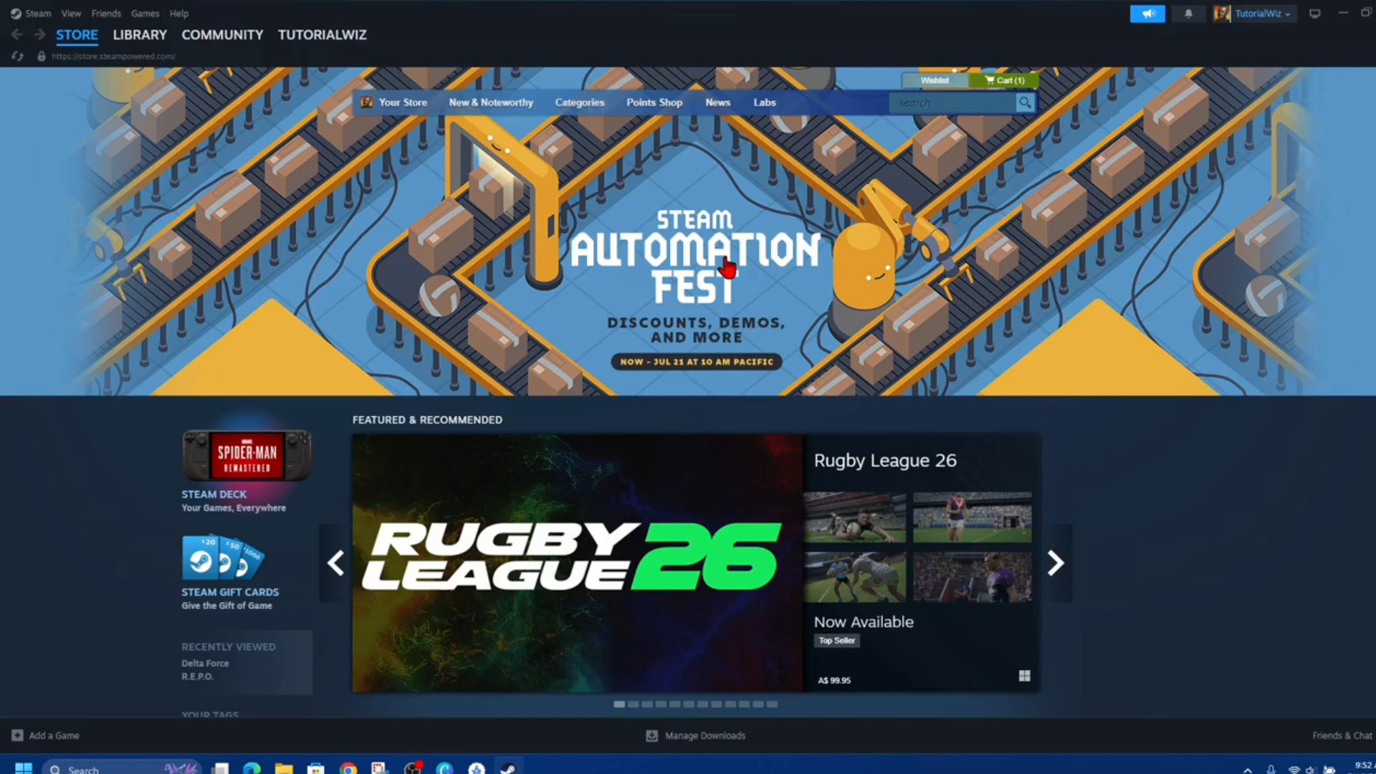
Step: Open the Automation Fest sale page, then open and dismiss Steam's main menu
{"action": "left_click", "coordinate": [139, 34]}
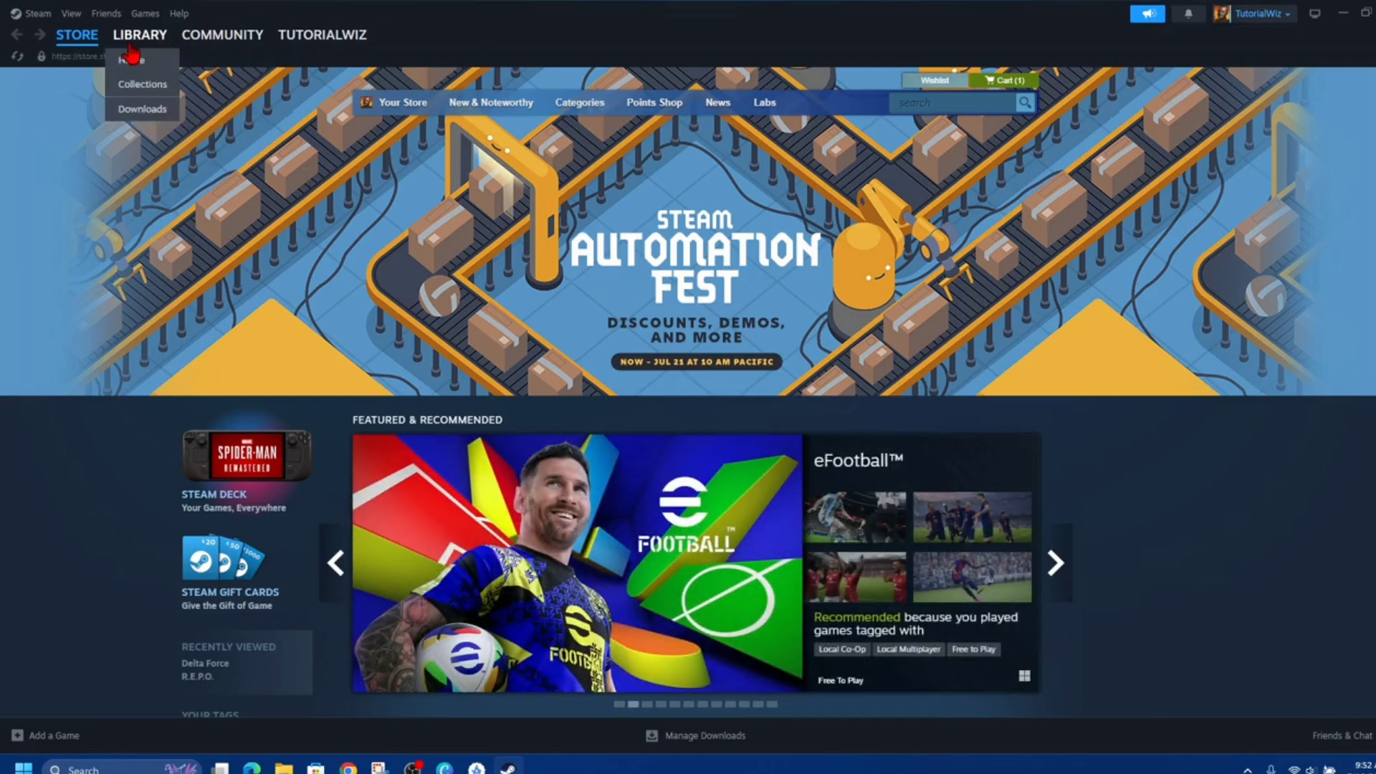
{"action": "left_click", "coordinate": [37, 13]}
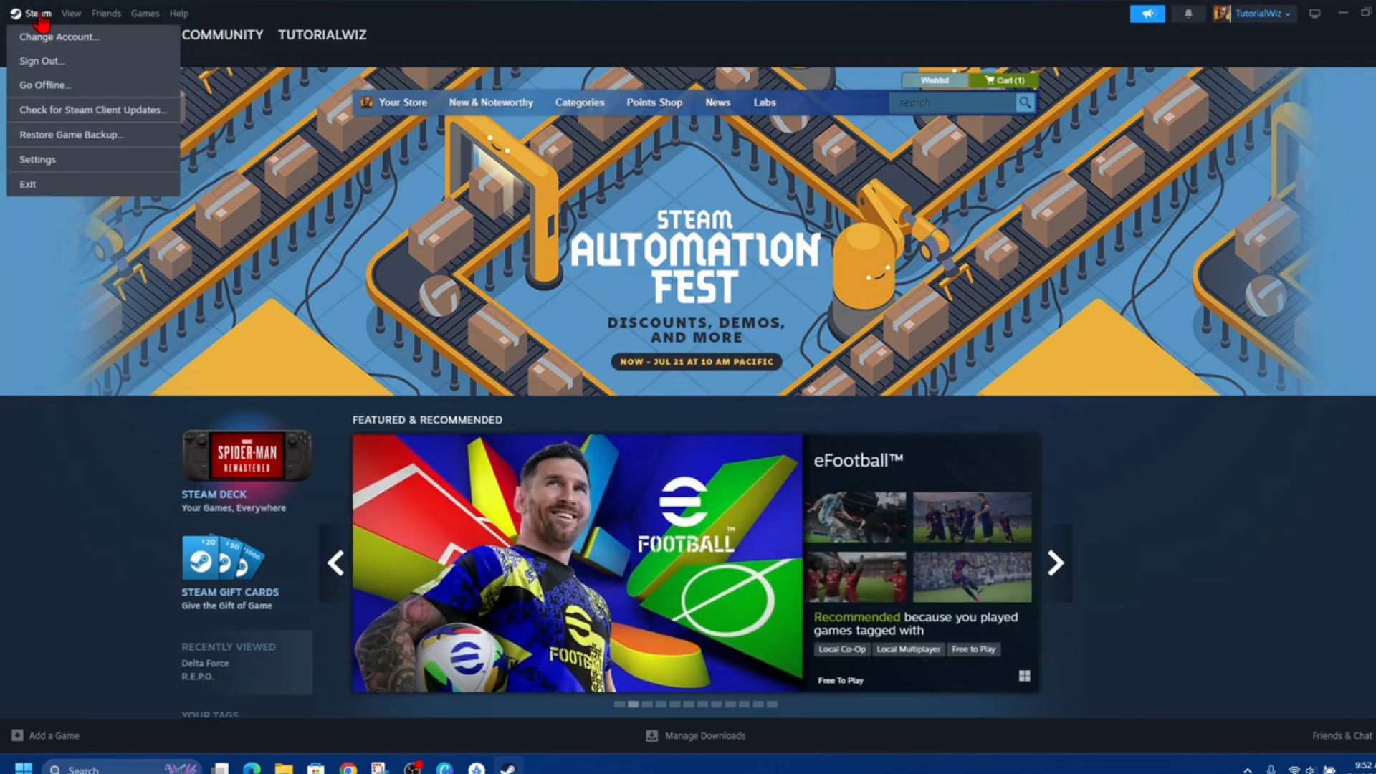
{"action": "mouse_move", "coordinate": [39, 235]}
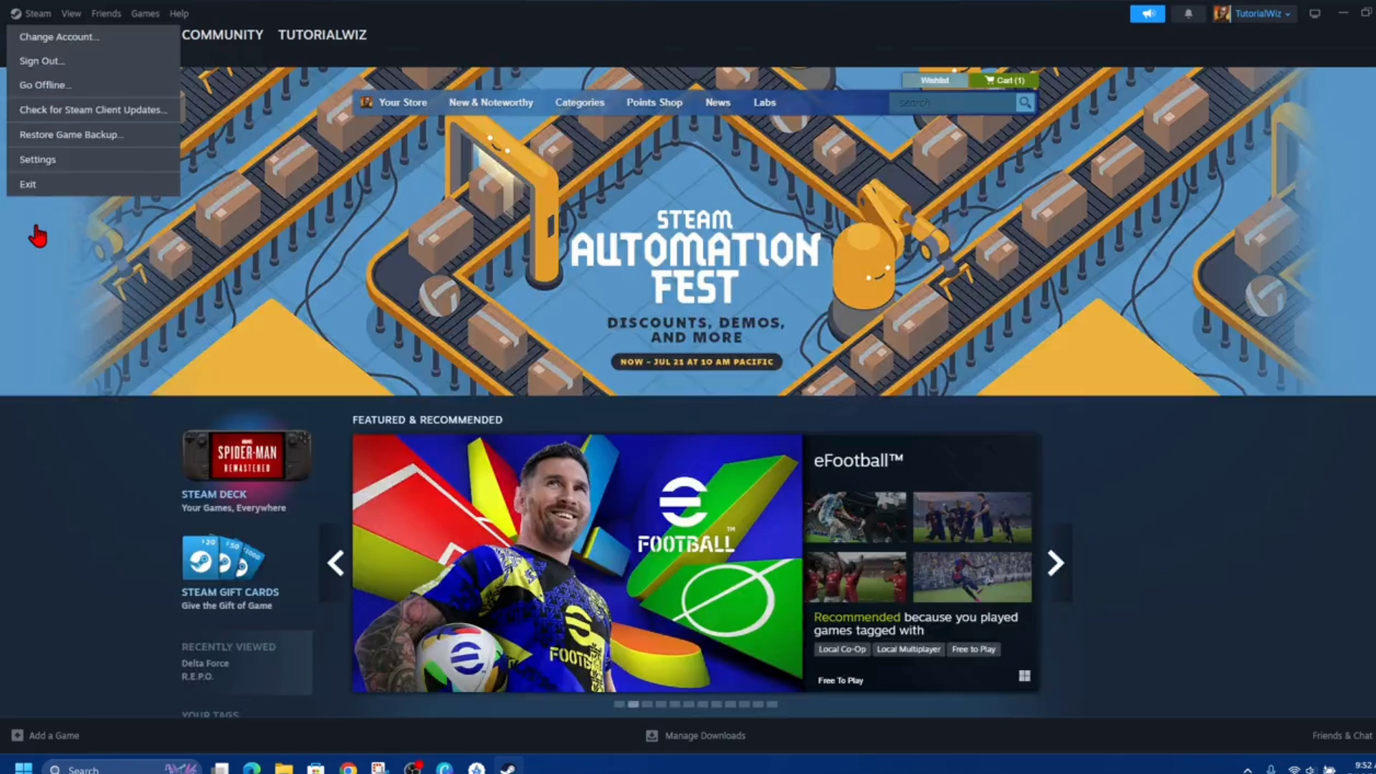
{"action": "left_click", "coordinate": [1254, 13]}
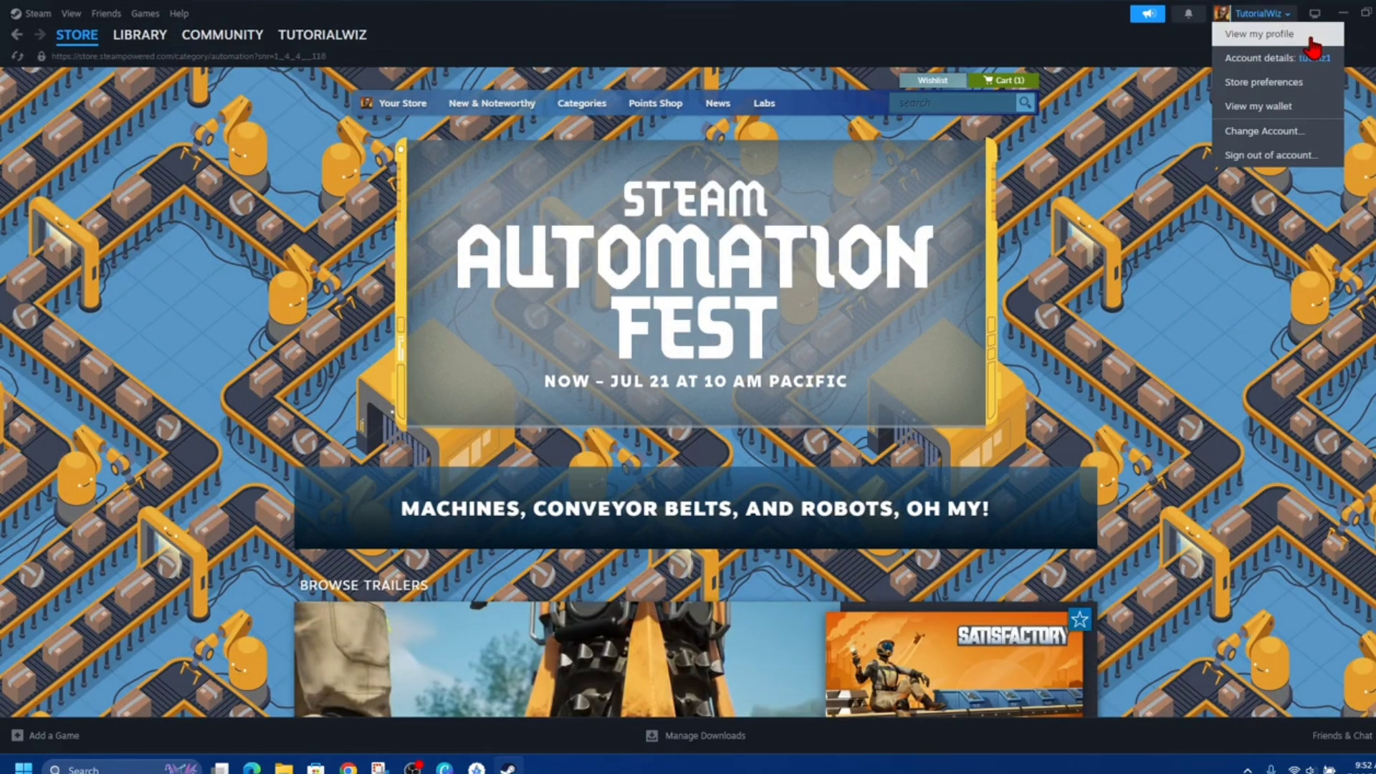
Step: Go to the TutorialWiz profile, start editing it, and reach Privacy Settings
{"action": "left_click", "coordinate": [1258, 34]}
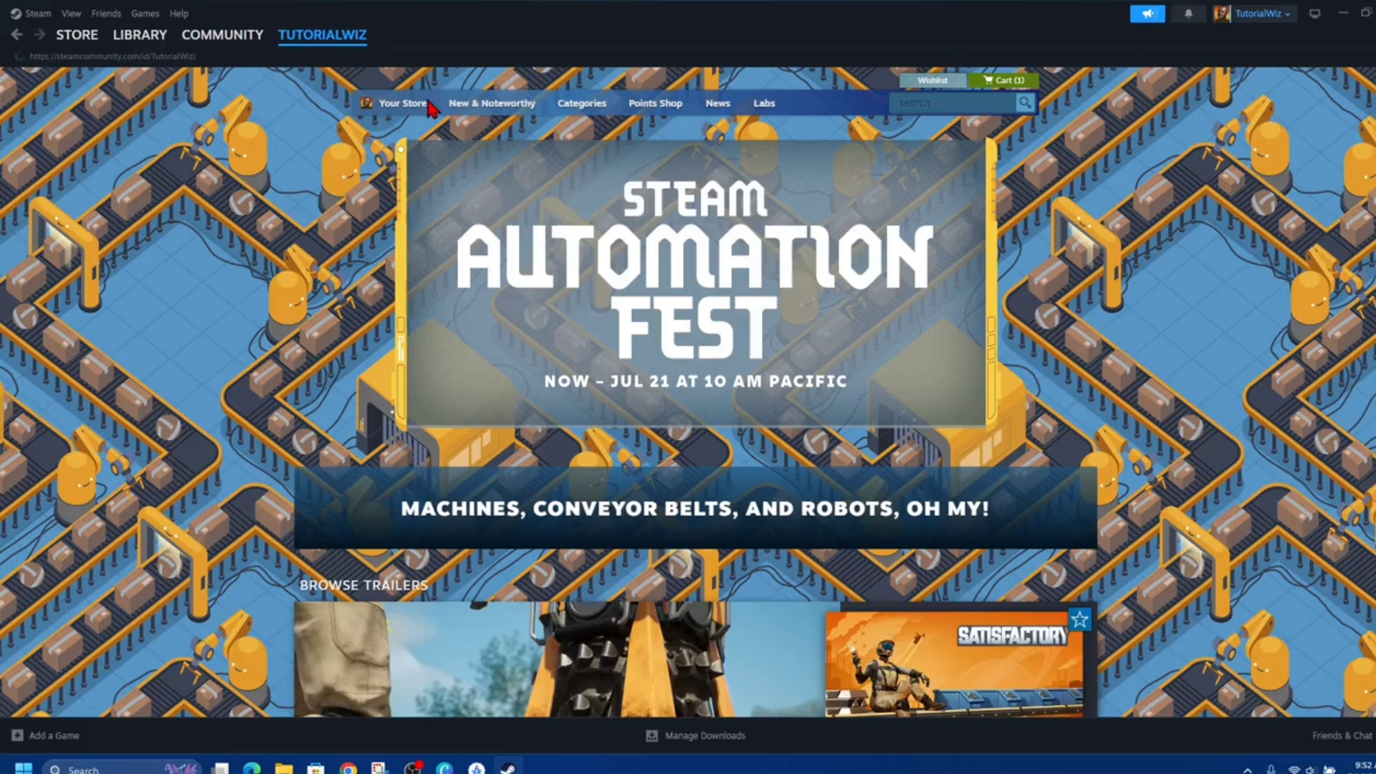
{"action": "left_click", "coordinate": [321, 35]}
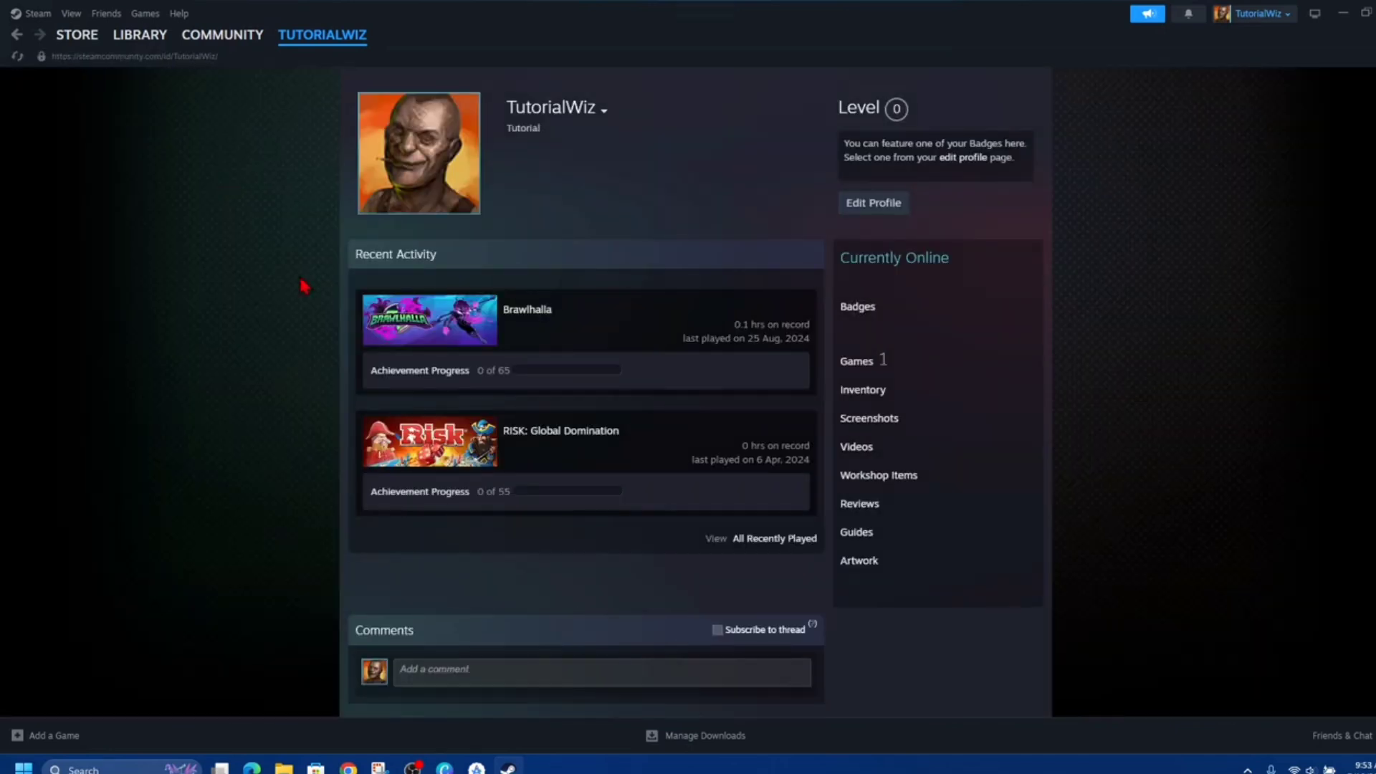
{"action": "left_click", "coordinate": [873, 202]}
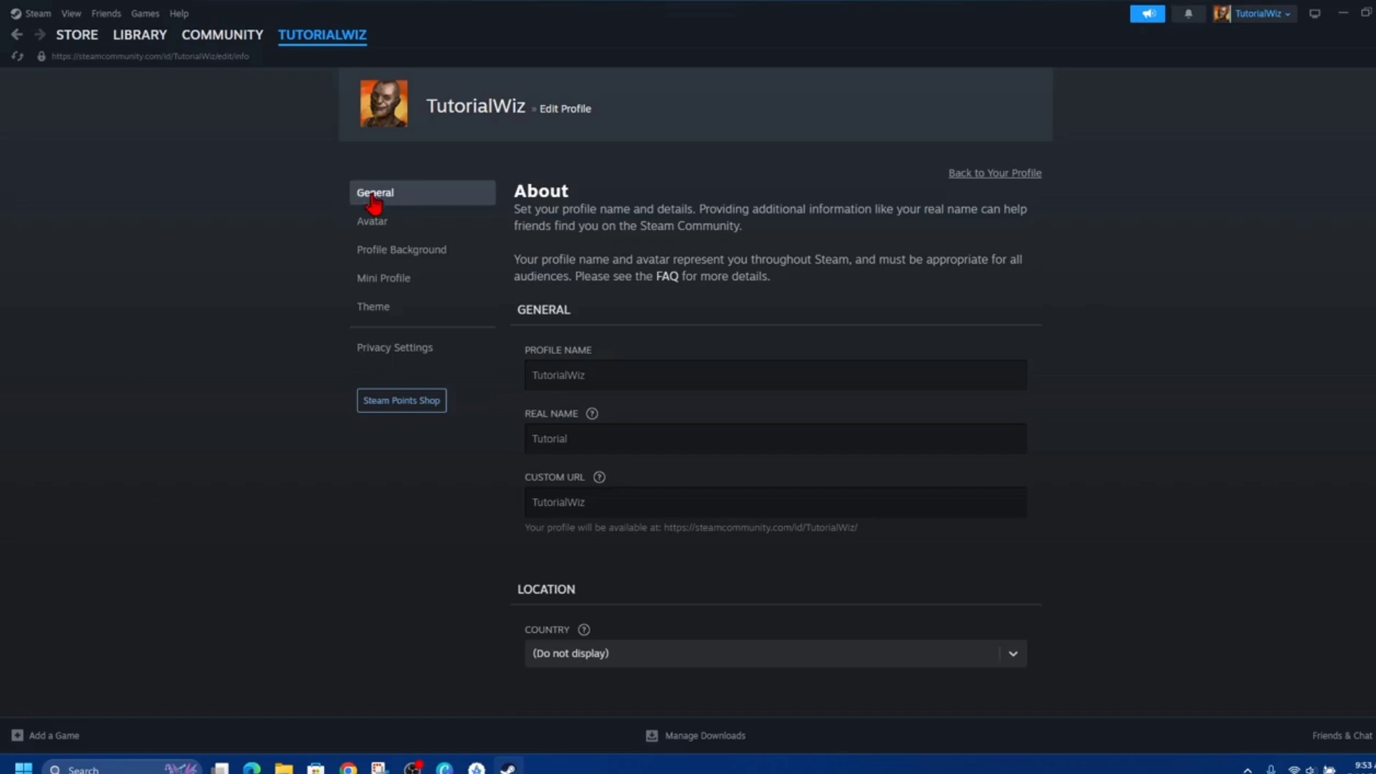
{"action": "left_click", "coordinate": [394, 346]}
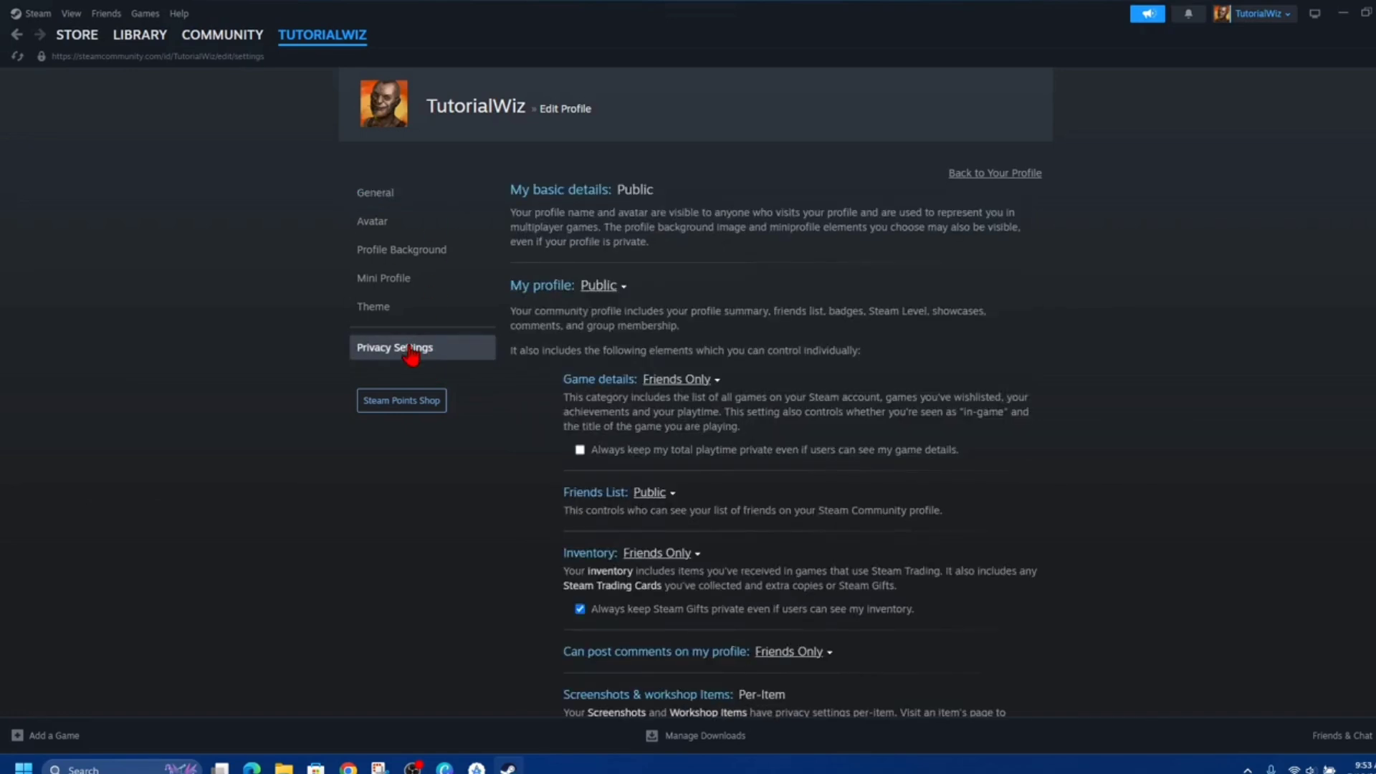
{"action": "mouse_move", "coordinate": [904, 274]}
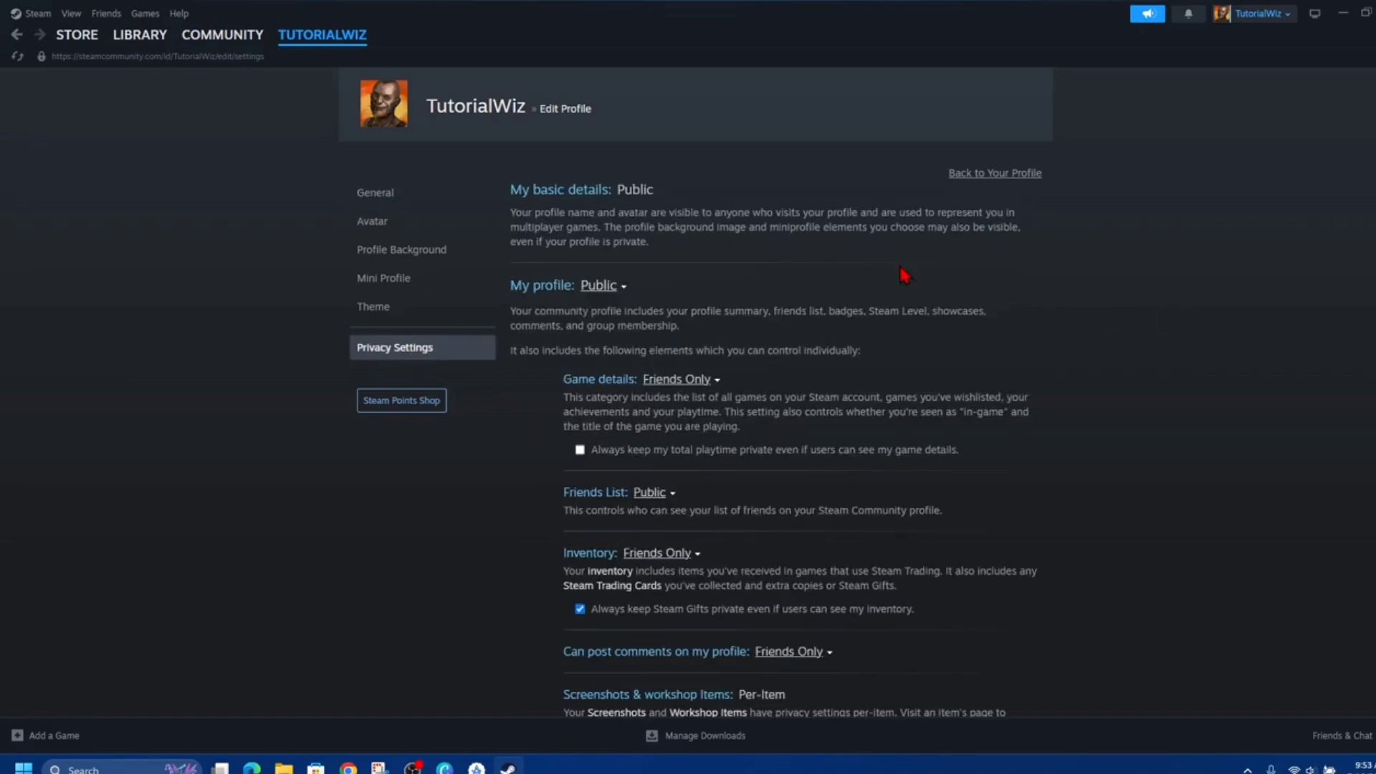
{"action": "mouse_move", "coordinate": [648, 487]}
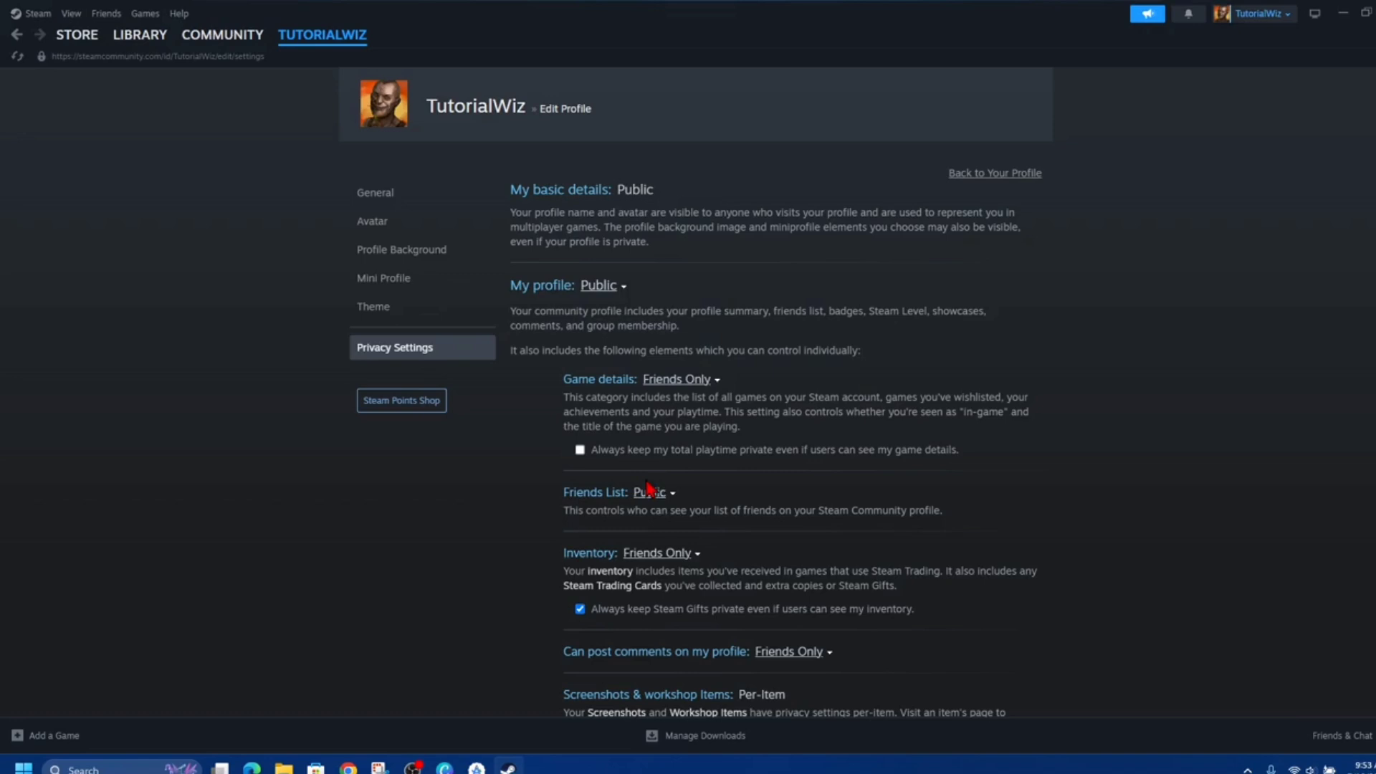
Step: Set Inventory visibility to Public, then return to the General profile details page
{"action": "left_click", "coordinate": [660, 552]}
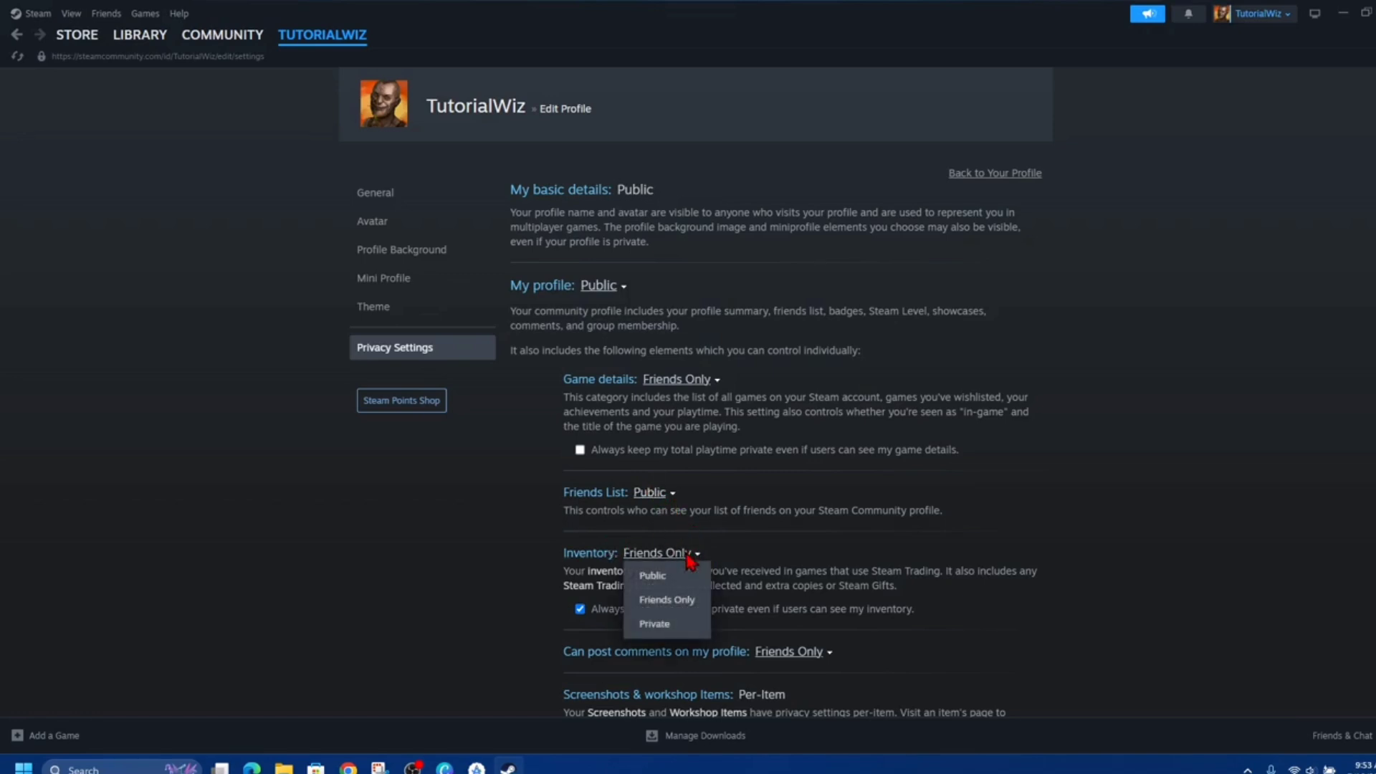
{"action": "left_click", "coordinate": [651, 574]}
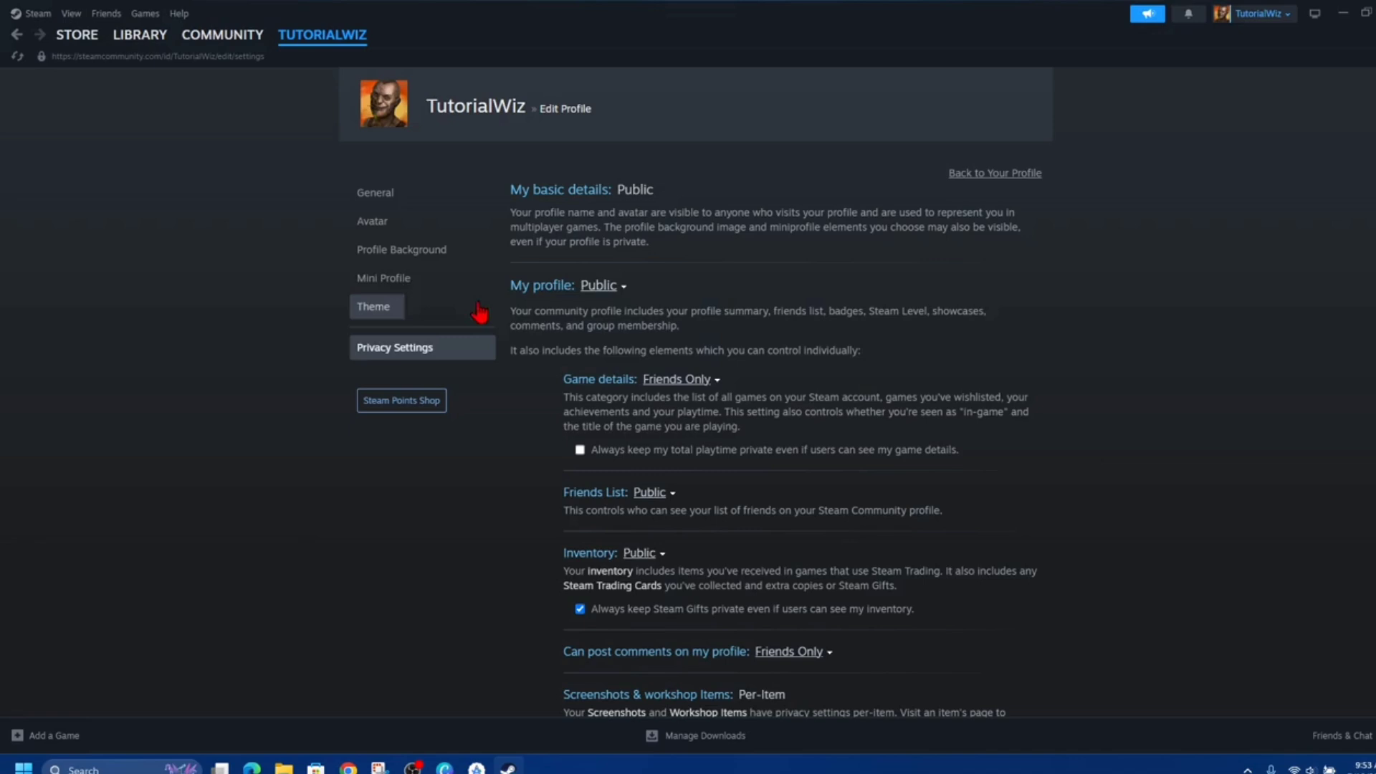
{"action": "left_click", "coordinate": [375, 193]}
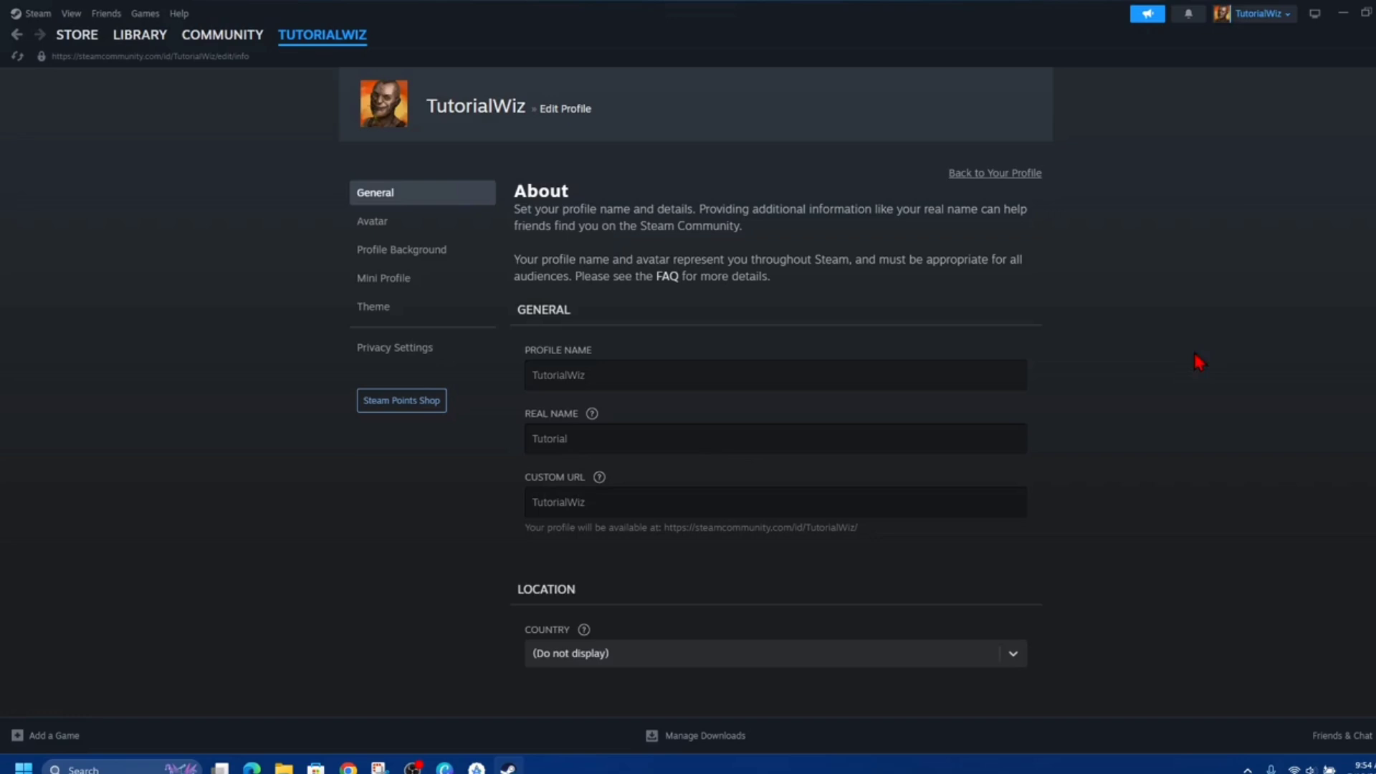
{"action": "mouse_move", "coordinate": [267, 172]}
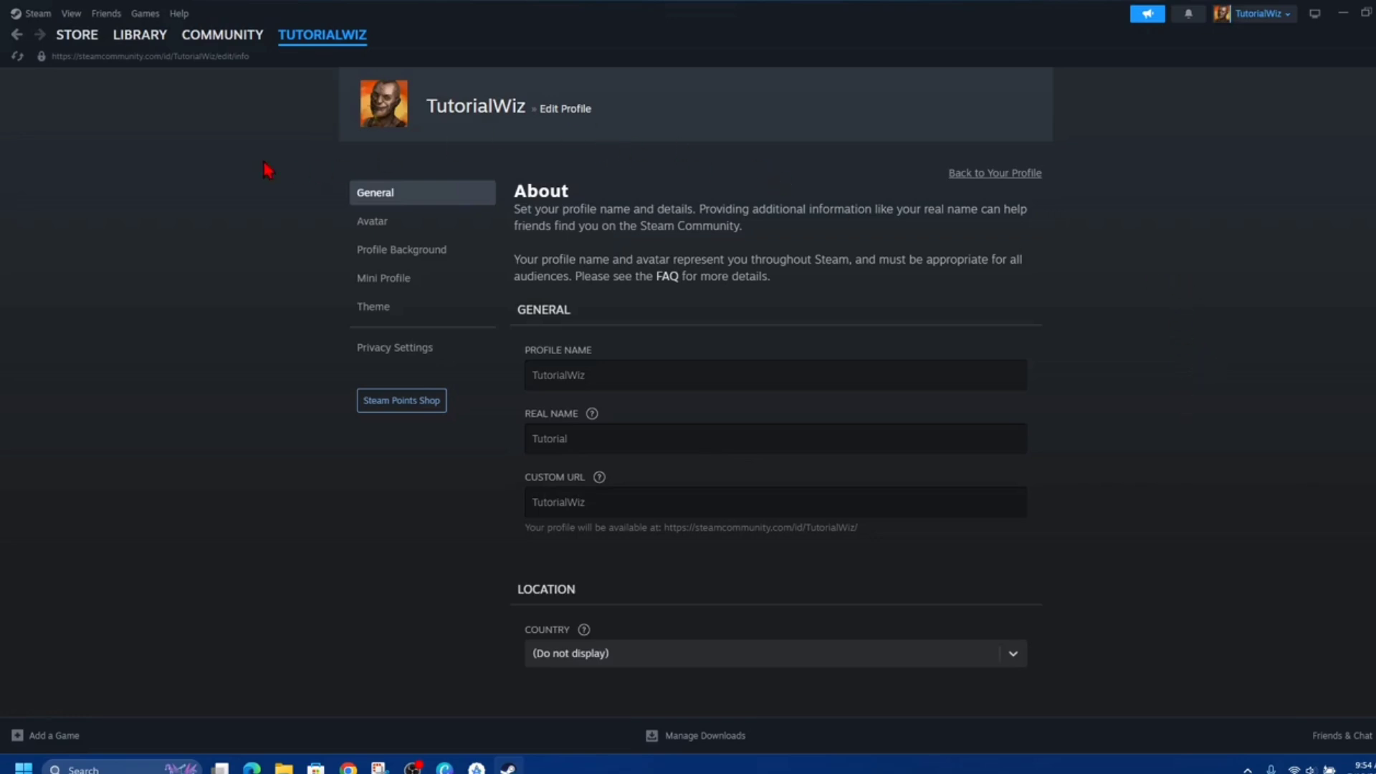
Step: Open Steam Settings > Security and reach Manage Steam Guard, showing email codes
{"action": "left_click", "coordinate": [36, 13]}
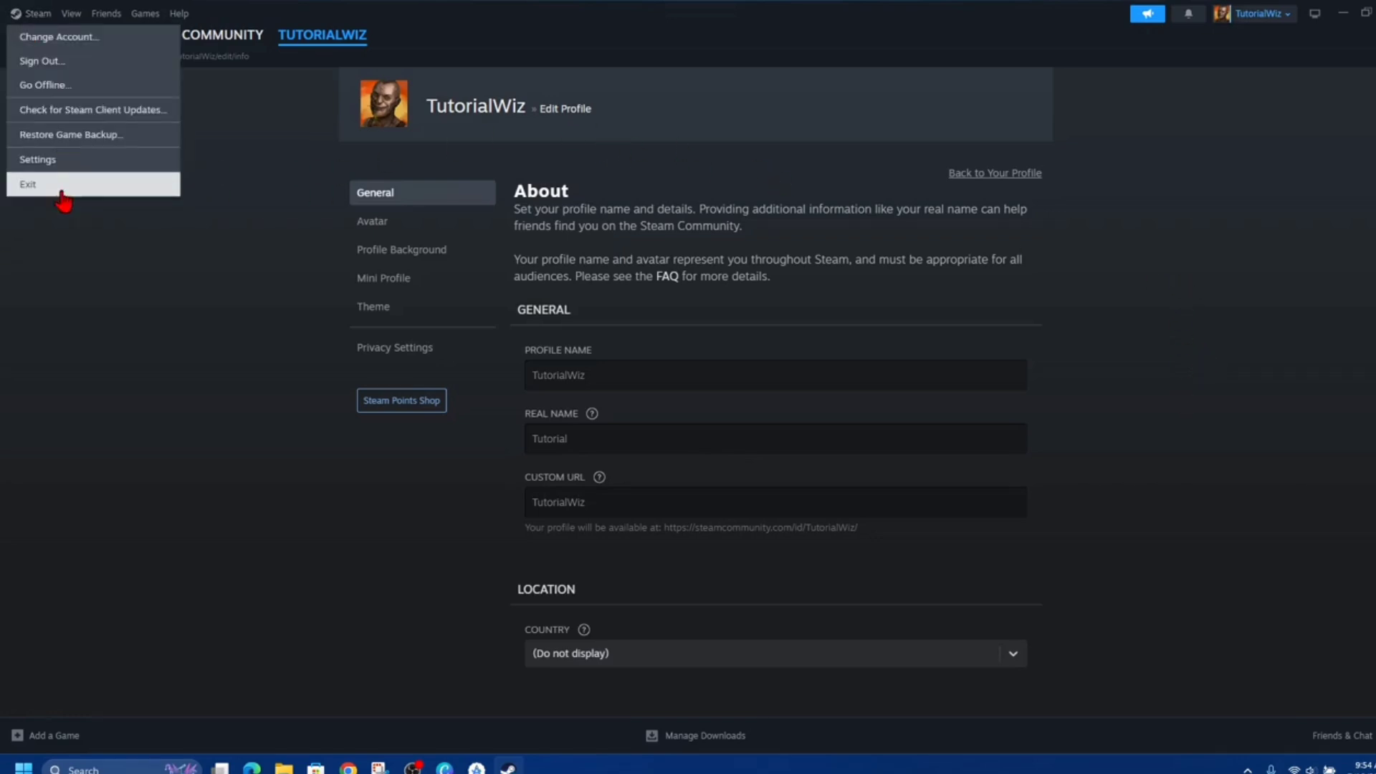
{"action": "left_click", "coordinate": [38, 159]}
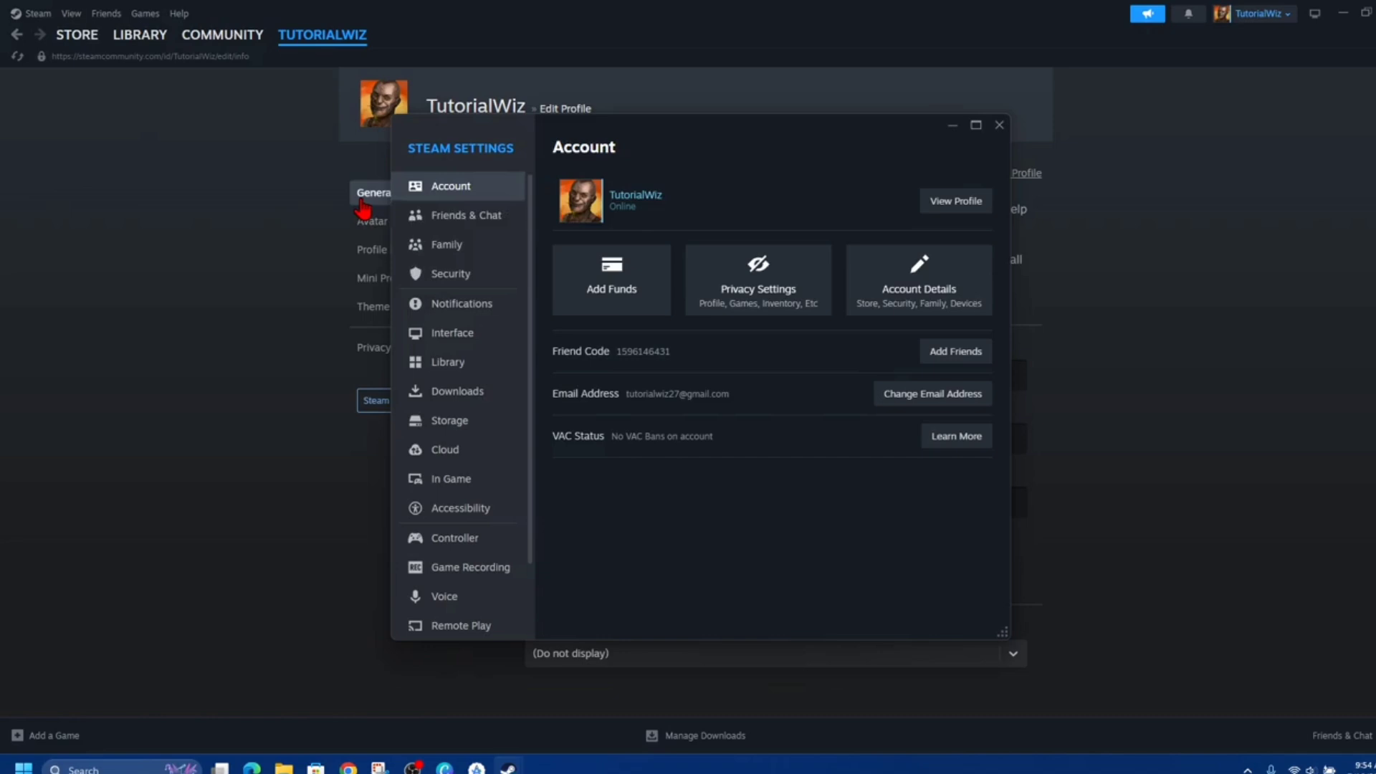
{"action": "left_click", "coordinate": [450, 273]}
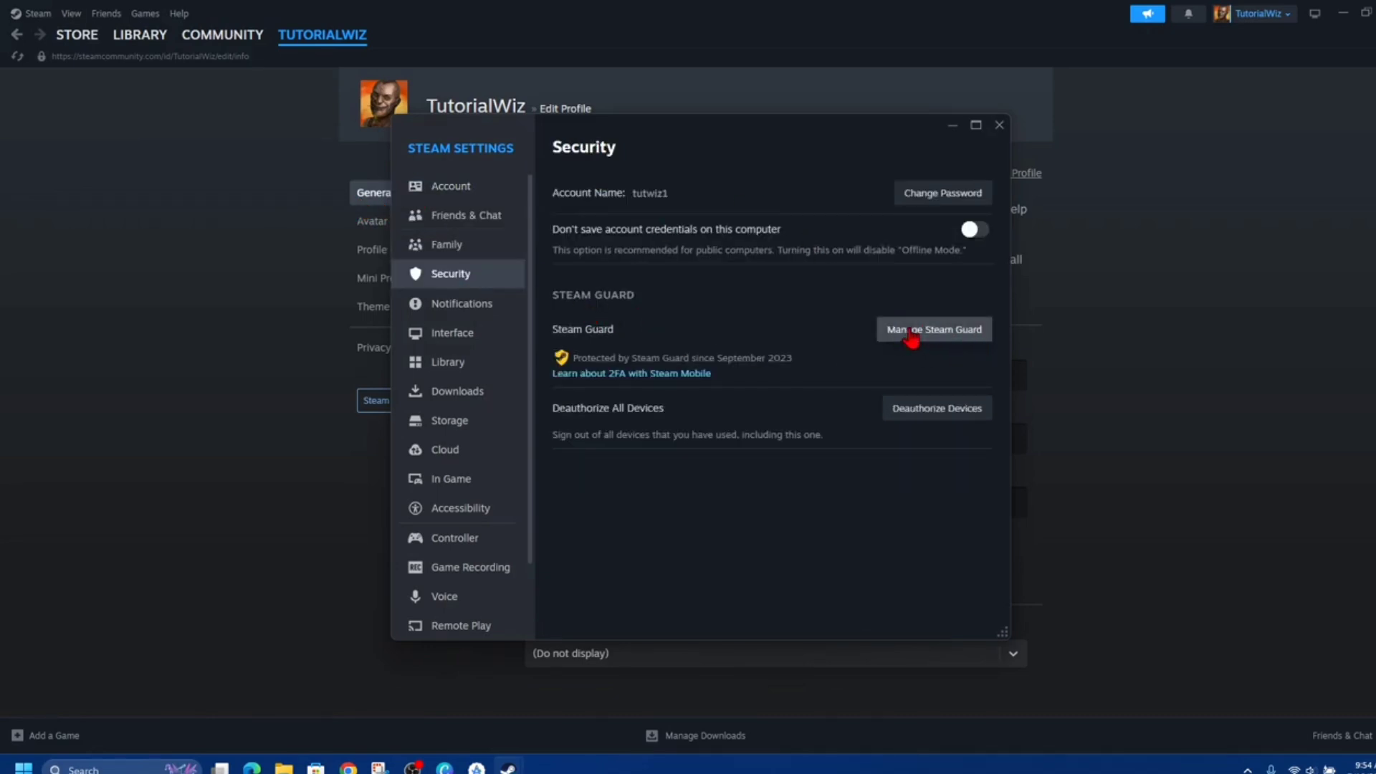
{"action": "left_click", "coordinate": [933, 329]}
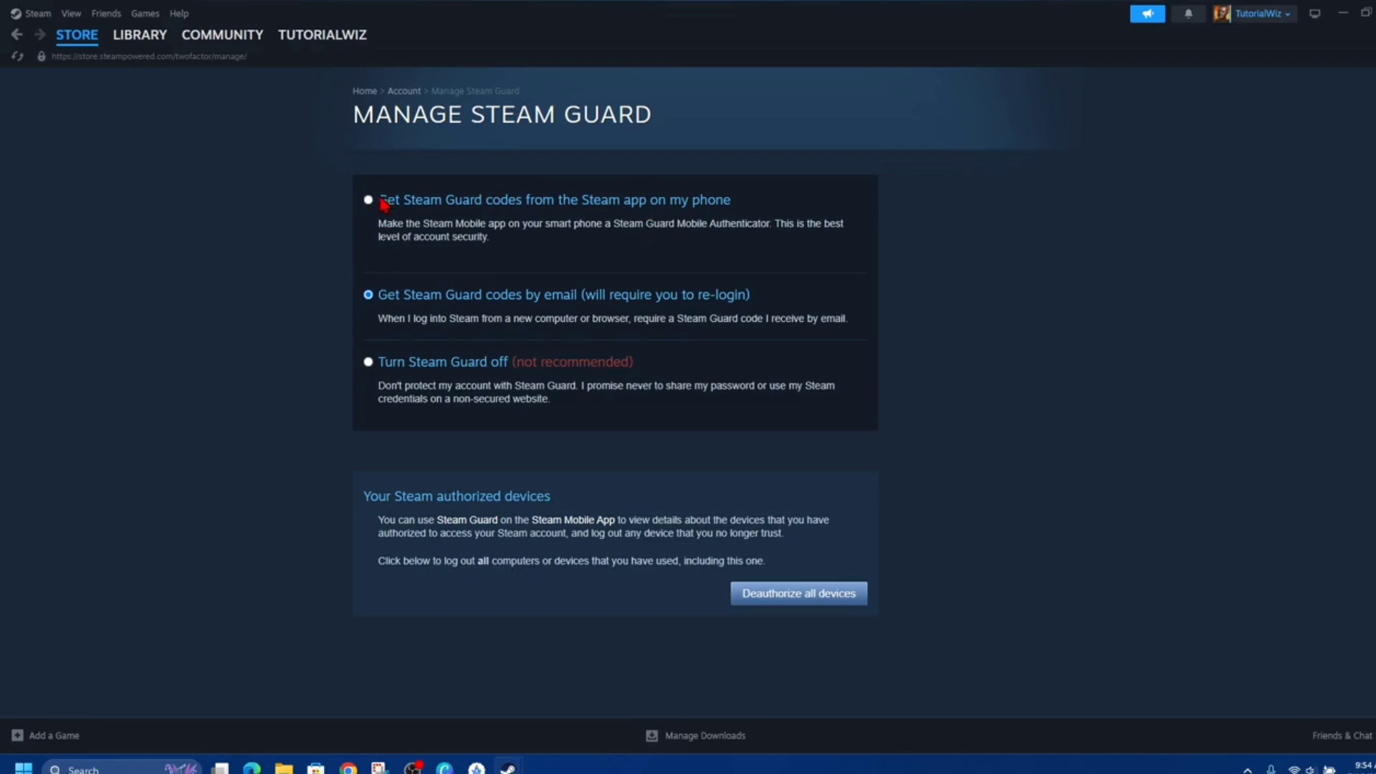
{"action": "mouse_move", "coordinate": [680, 218]}
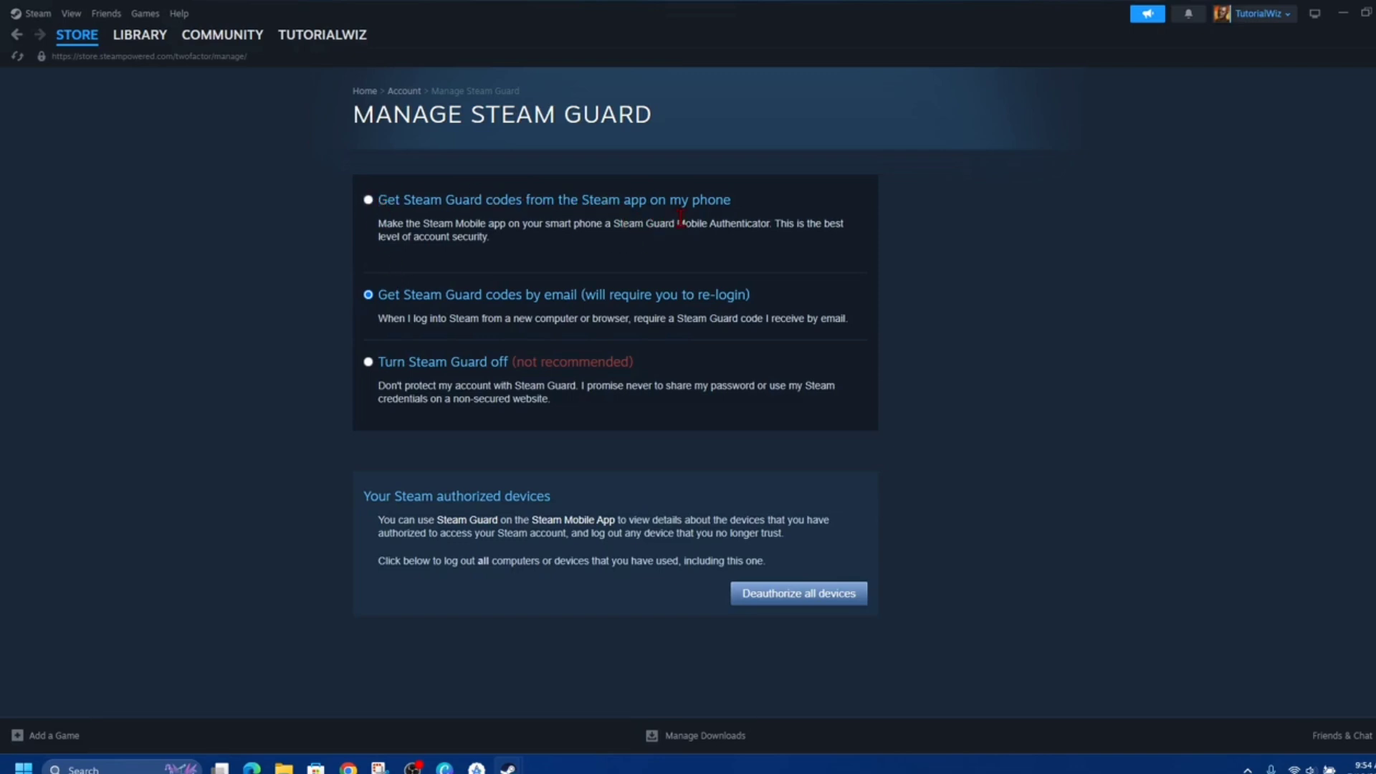
{"action": "mouse_move", "coordinate": [532, 318]}
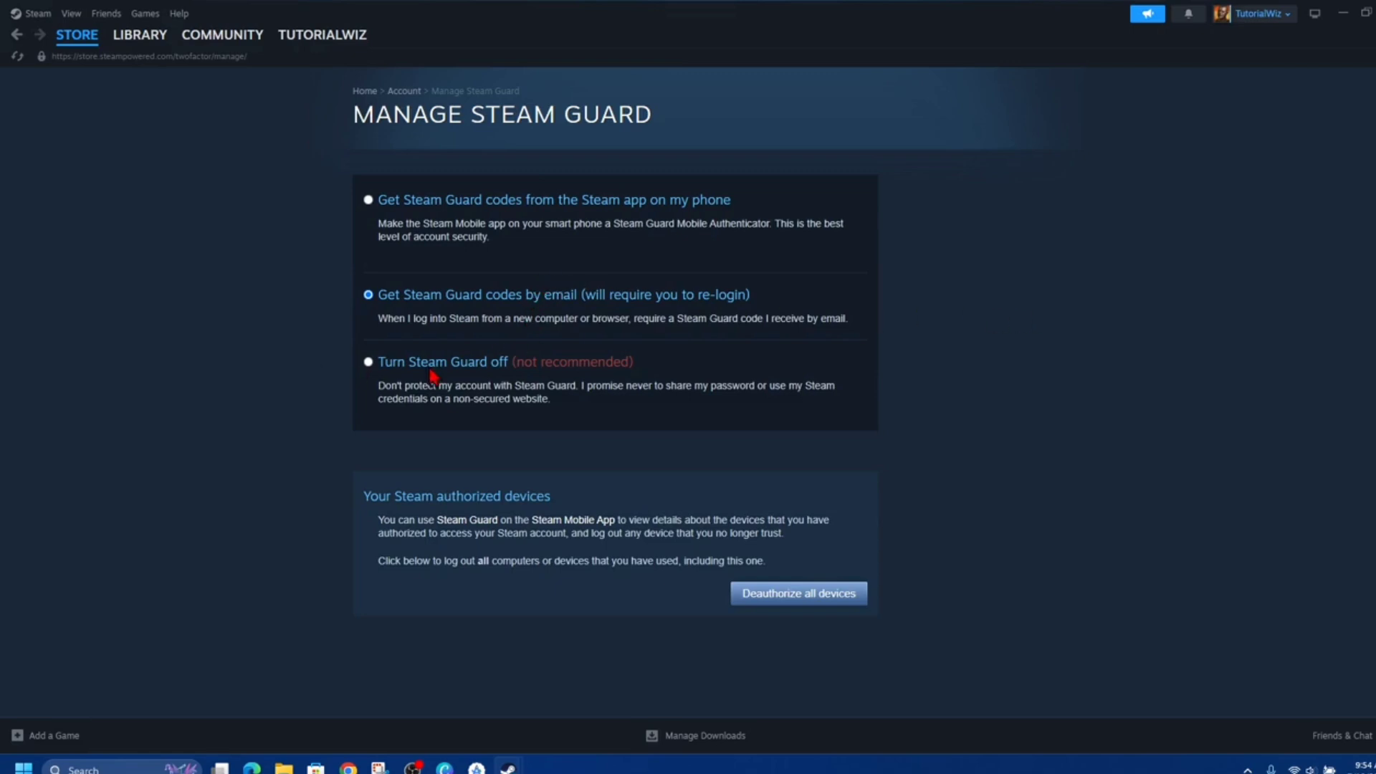
{"action": "mouse_move", "coordinate": [367, 341]}
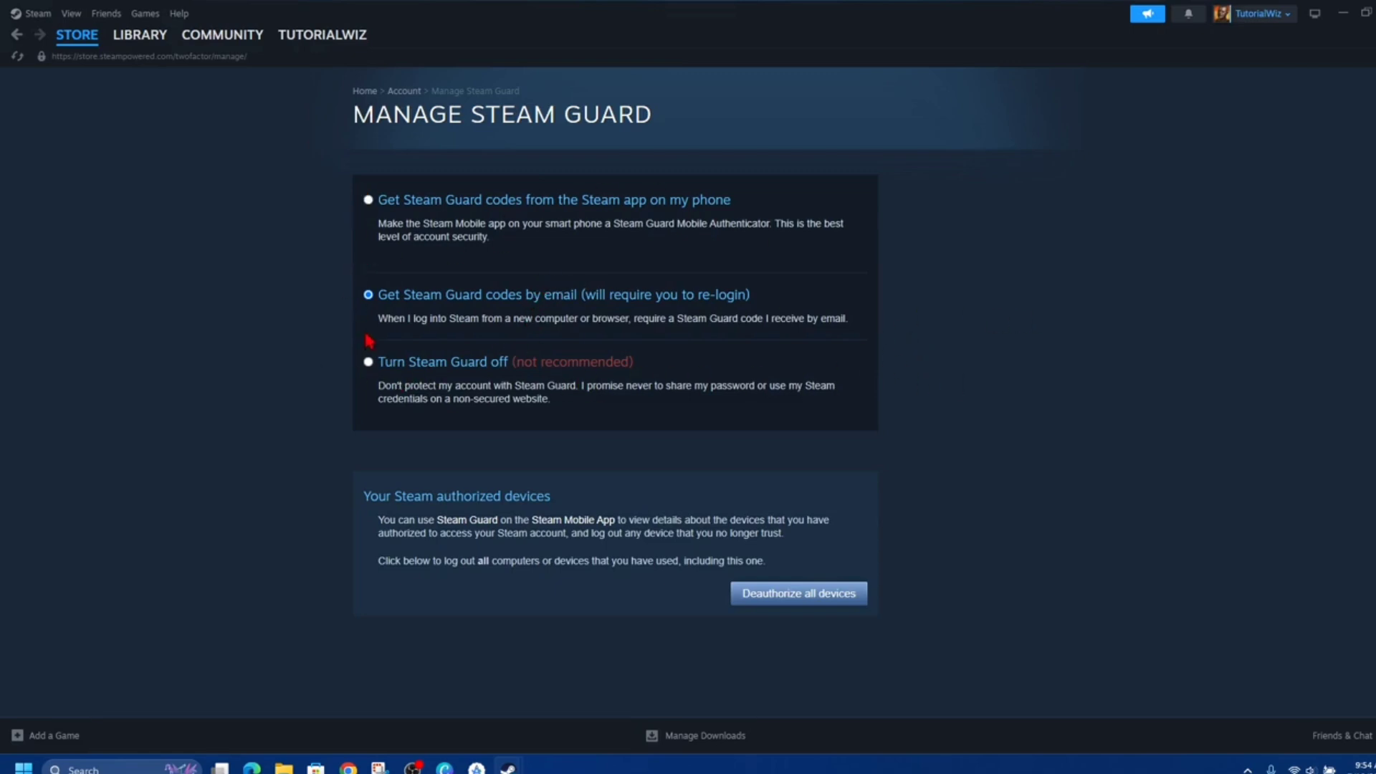
{"action": "mouse_move", "coordinate": [272, 209]}
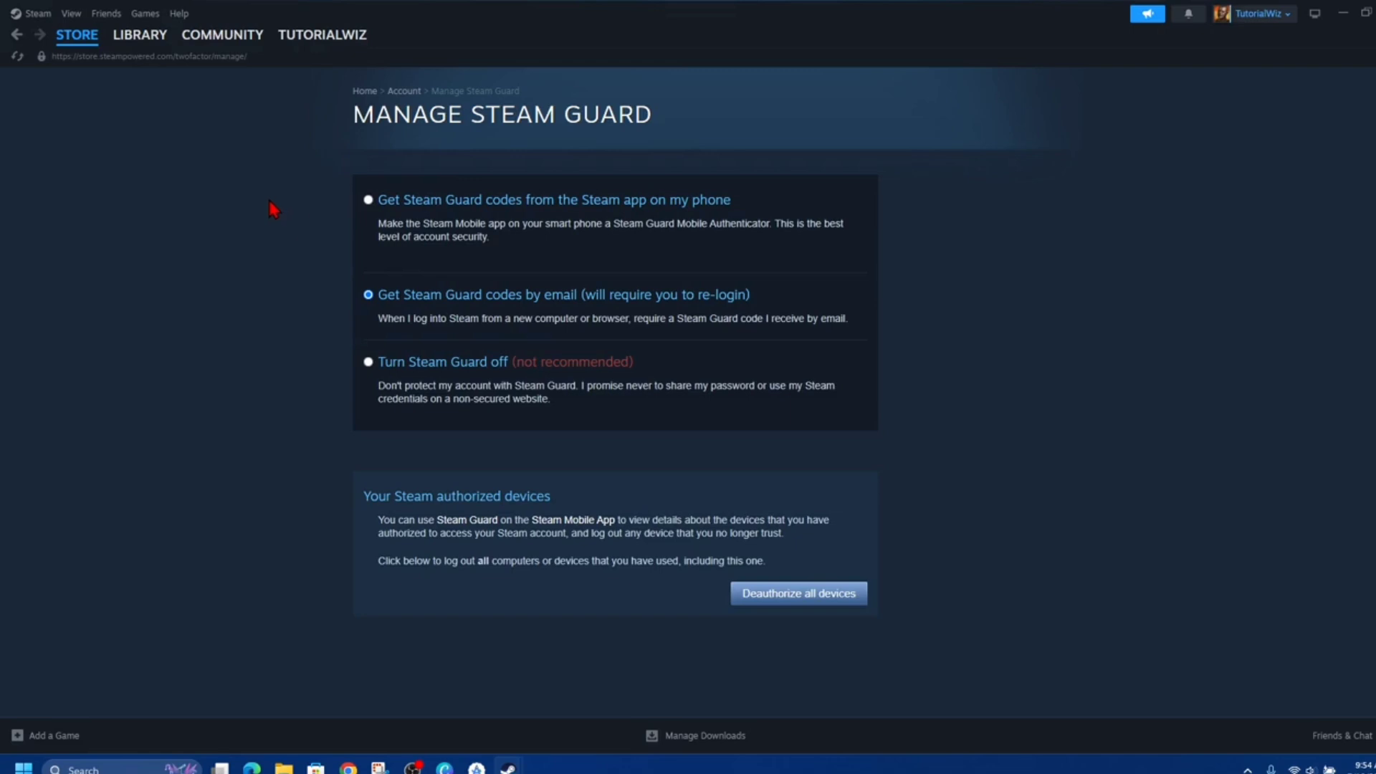
{"action": "mouse_move", "coordinate": [1072, 500]}
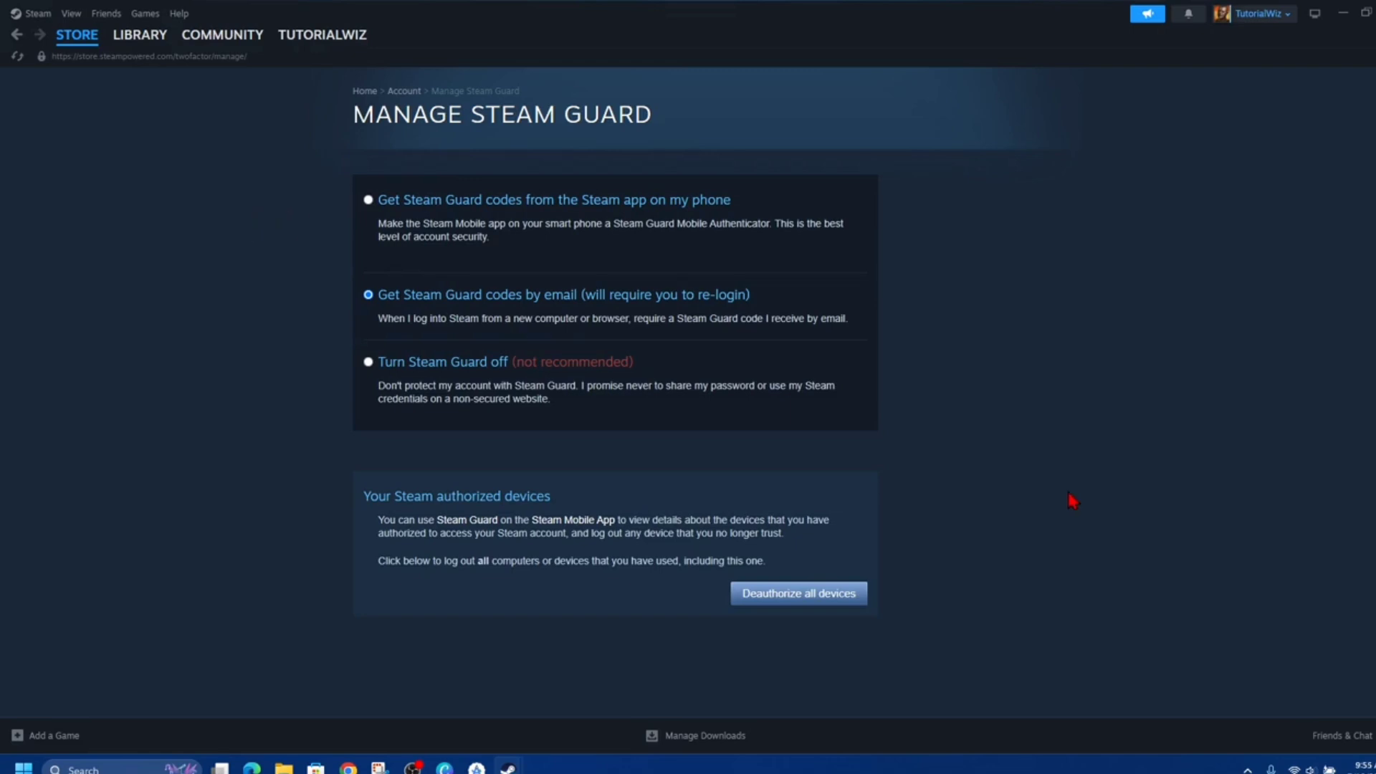
{"action": "mouse_move", "coordinate": [48, 28]}
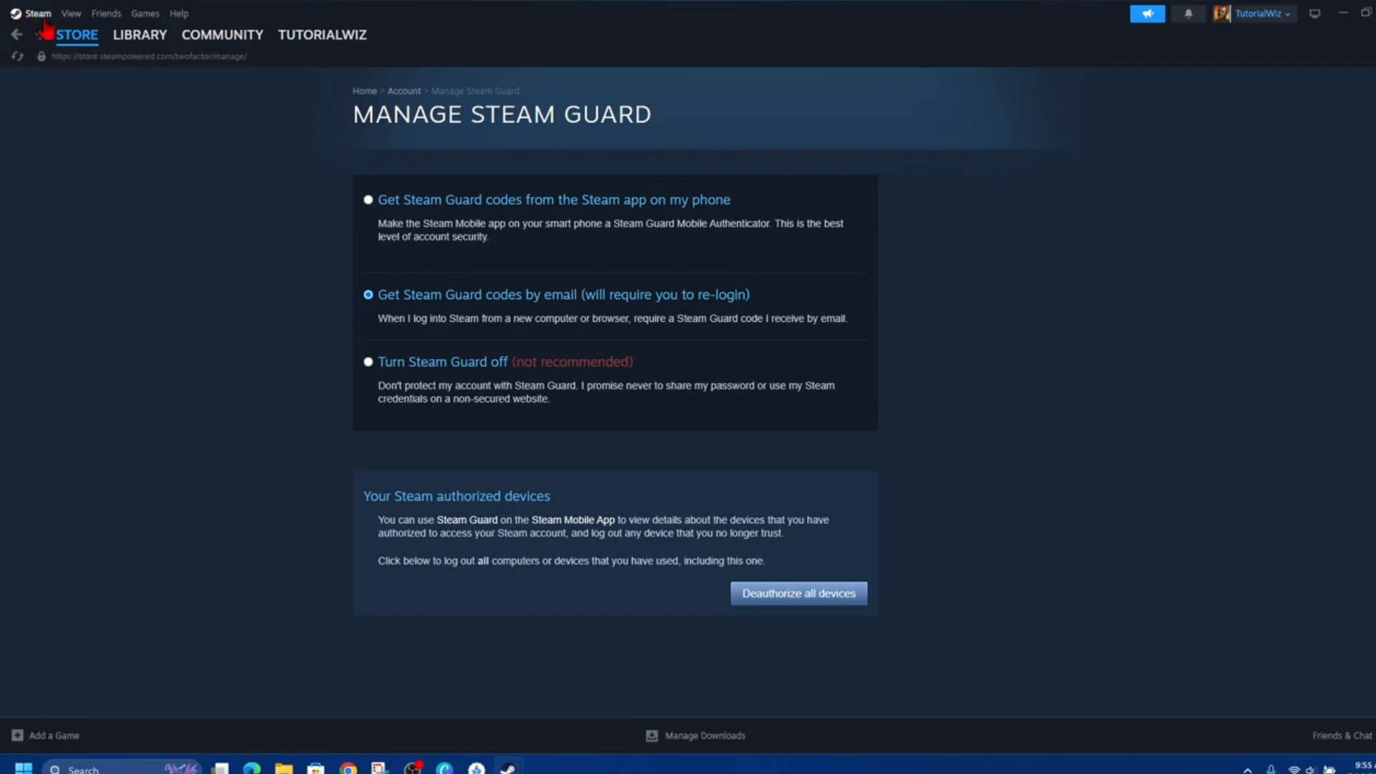
Step: Go back to the Steam Store front page featuring the Automation Fest sale
{"action": "left_click", "coordinate": [77, 35]}
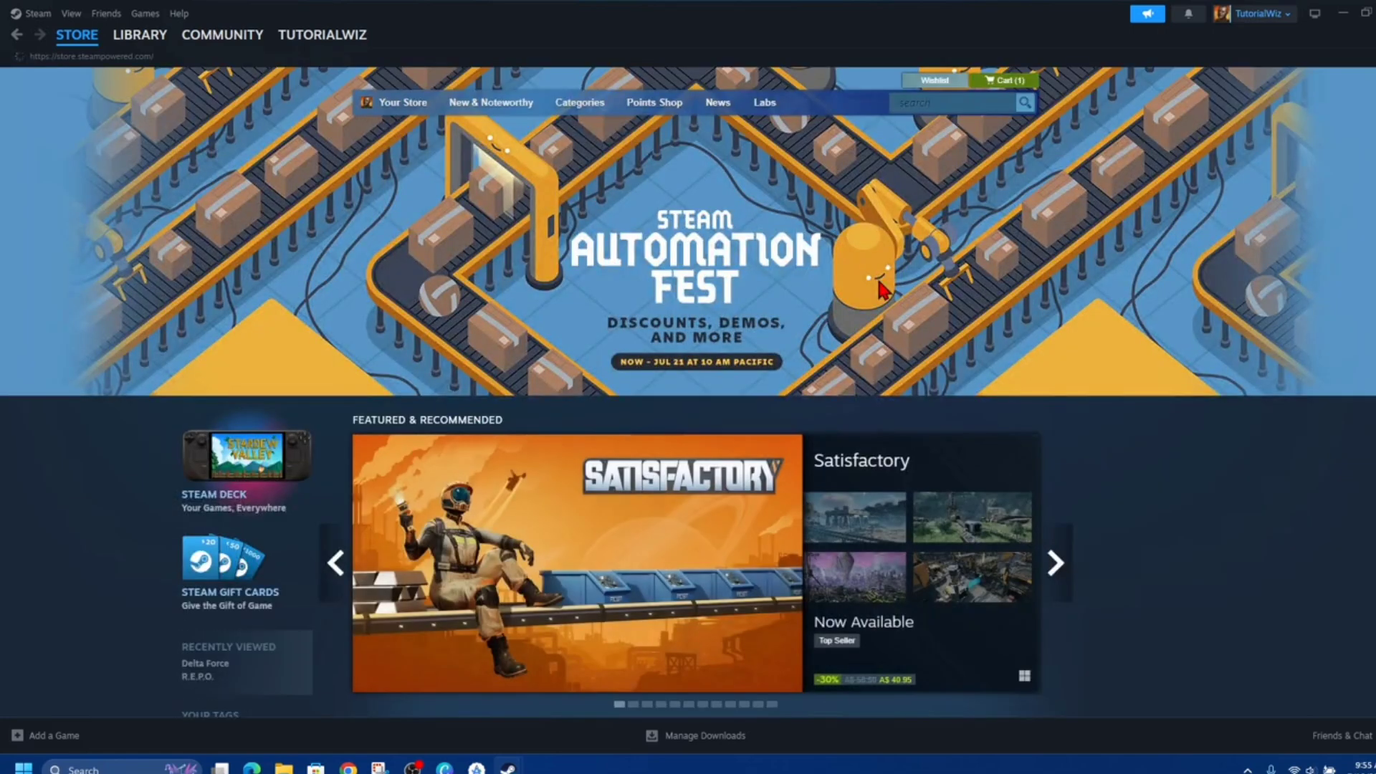
{"action": "mouse_move", "coordinate": [1024, 407]}
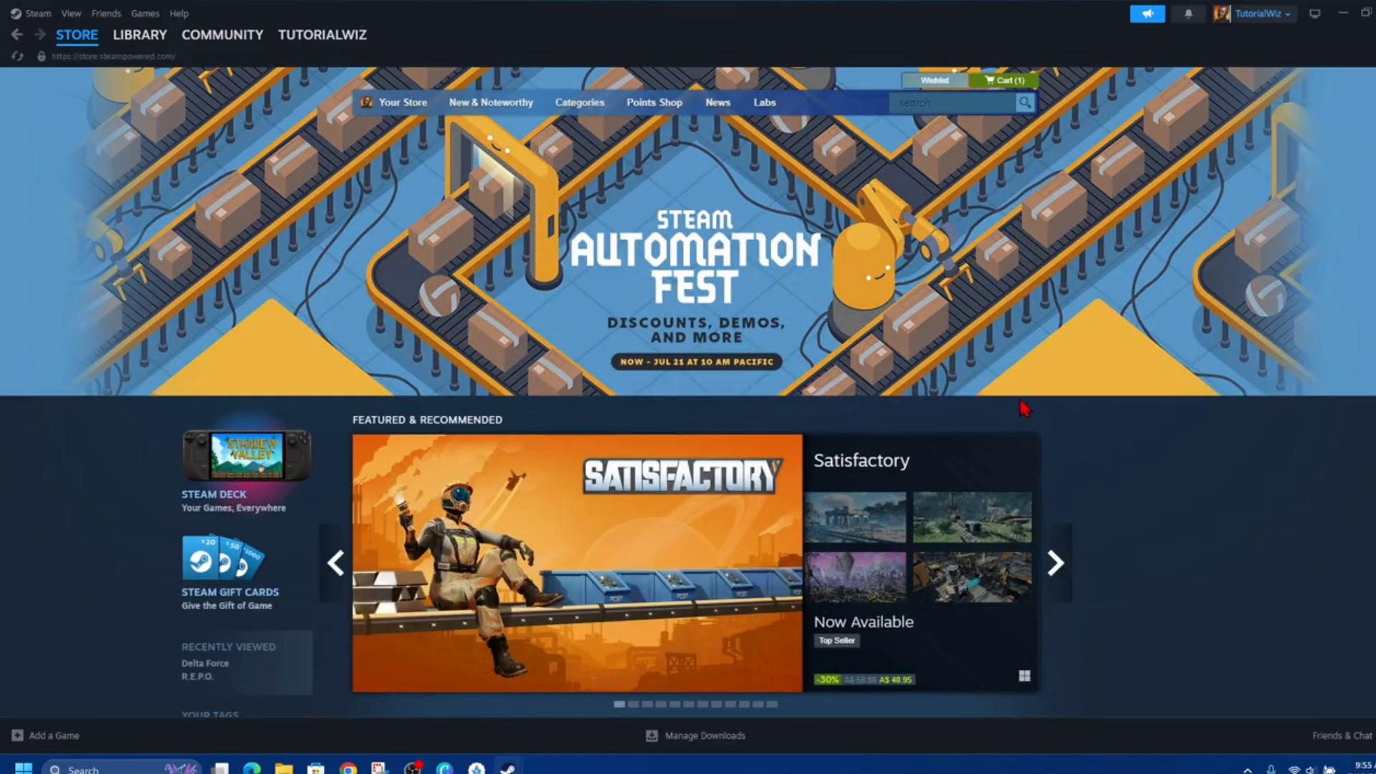
{"action": "mouse_move", "coordinate": [994, 364]}
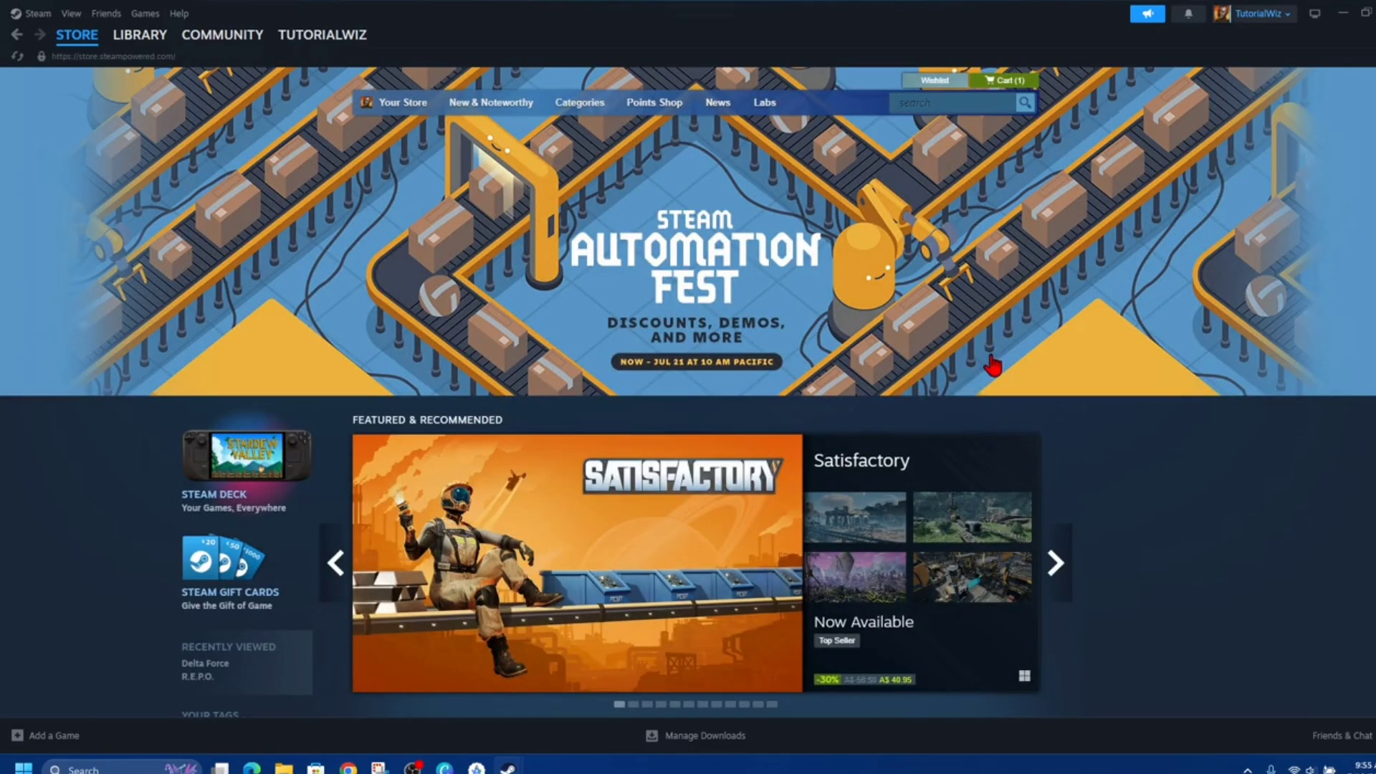
{"action": "mouse_move", "coordinate": [538, 321]}
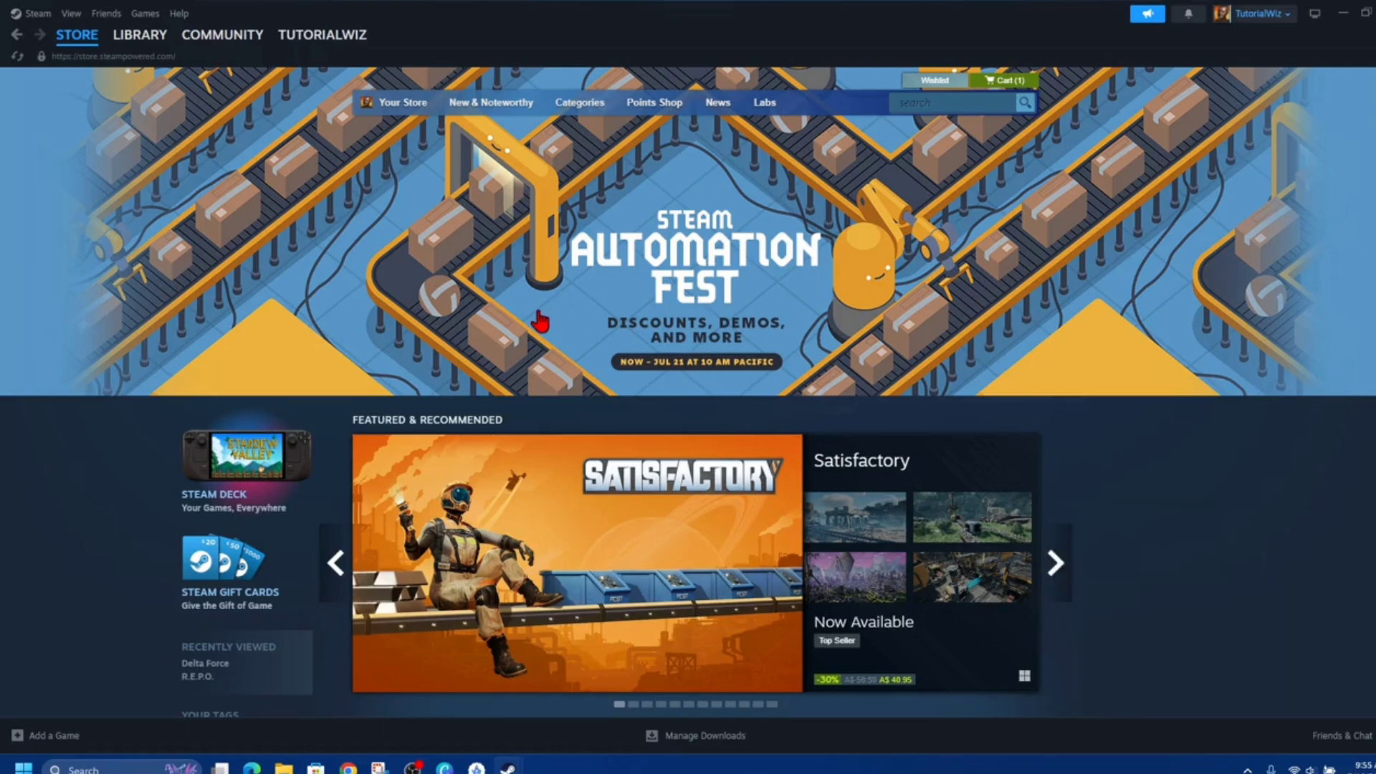
{"action": "mouse_move", "coordinate": [524, 388]}
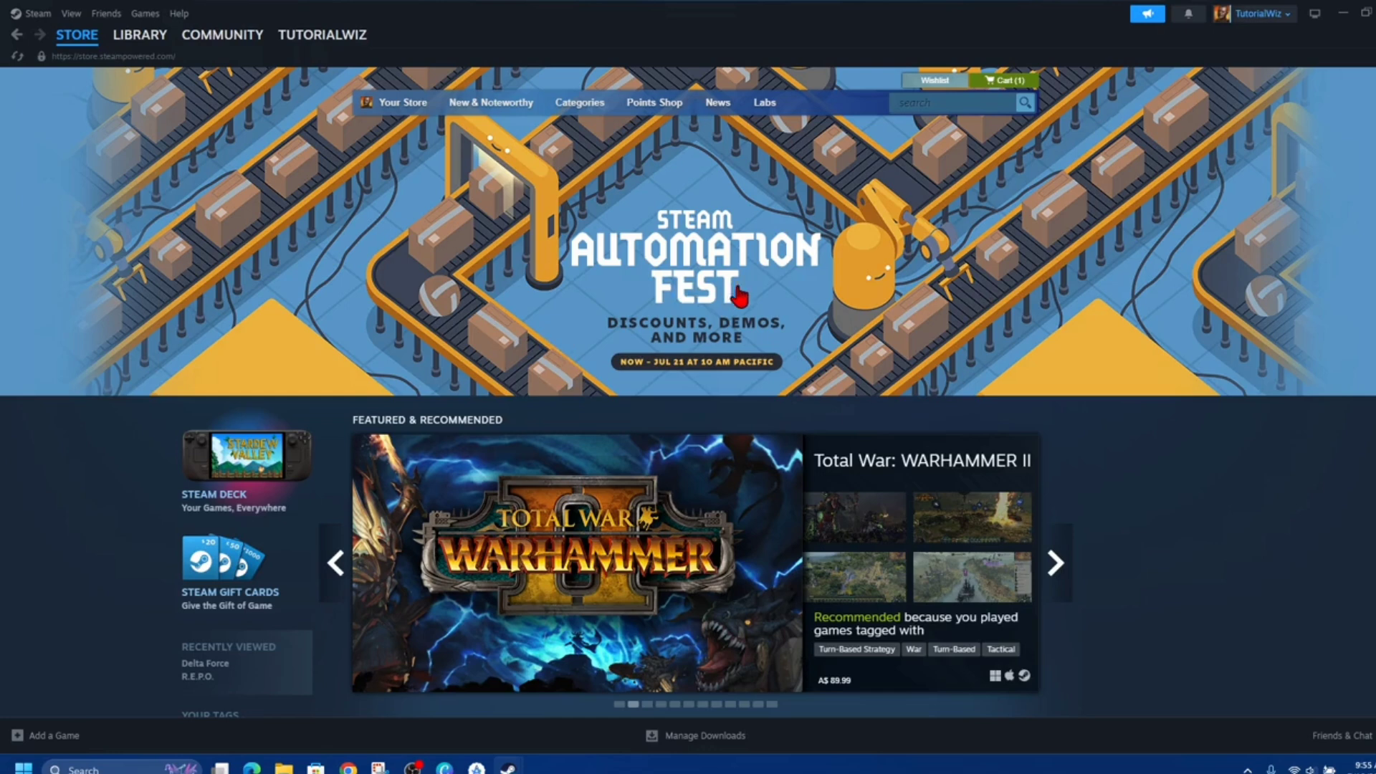
{"action": "mouse_move", "coordinate": [911, 305]}
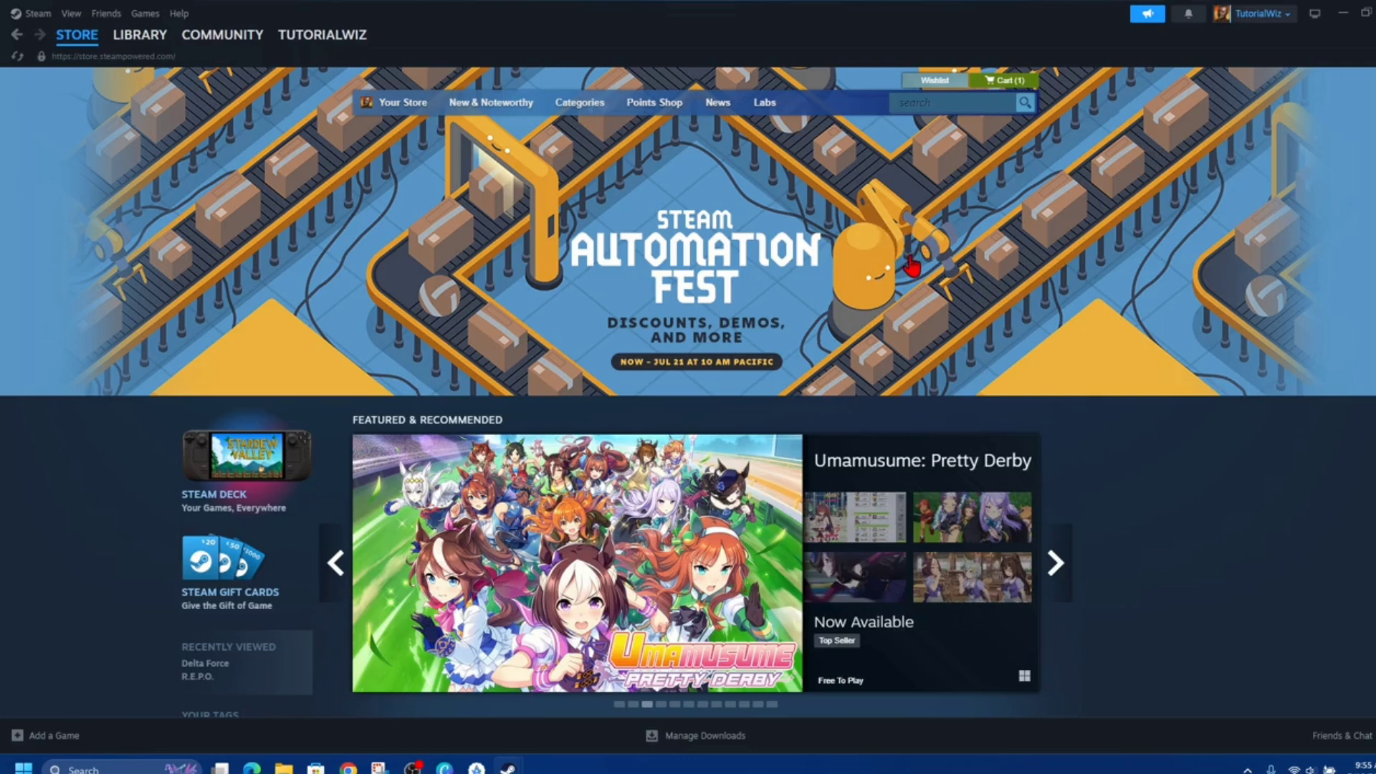
{"action": "mouse_move", "coordinate": [677, 11]}
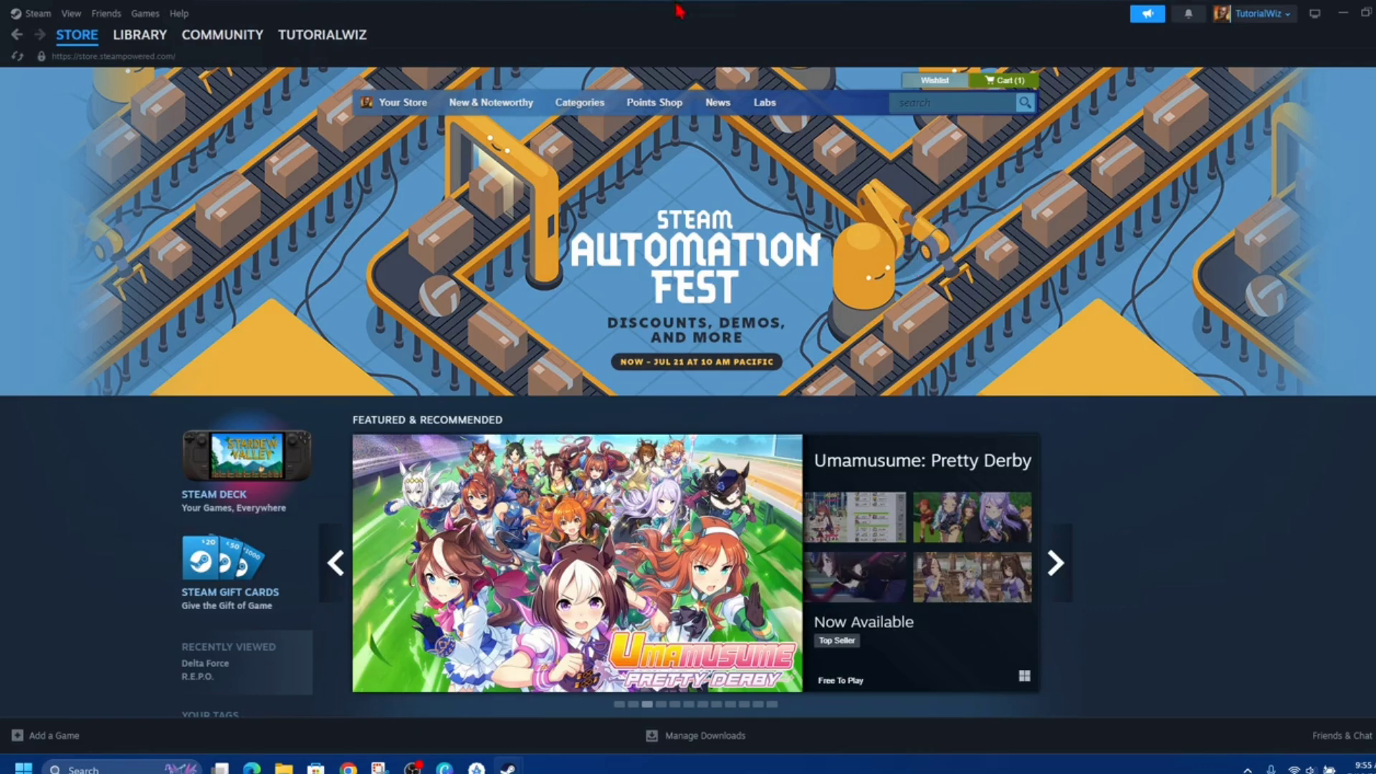
Step: Open Steam Settings to the Account page showing the VAC Status line
{"action": "left_click", "coordinate": [37, 13]}
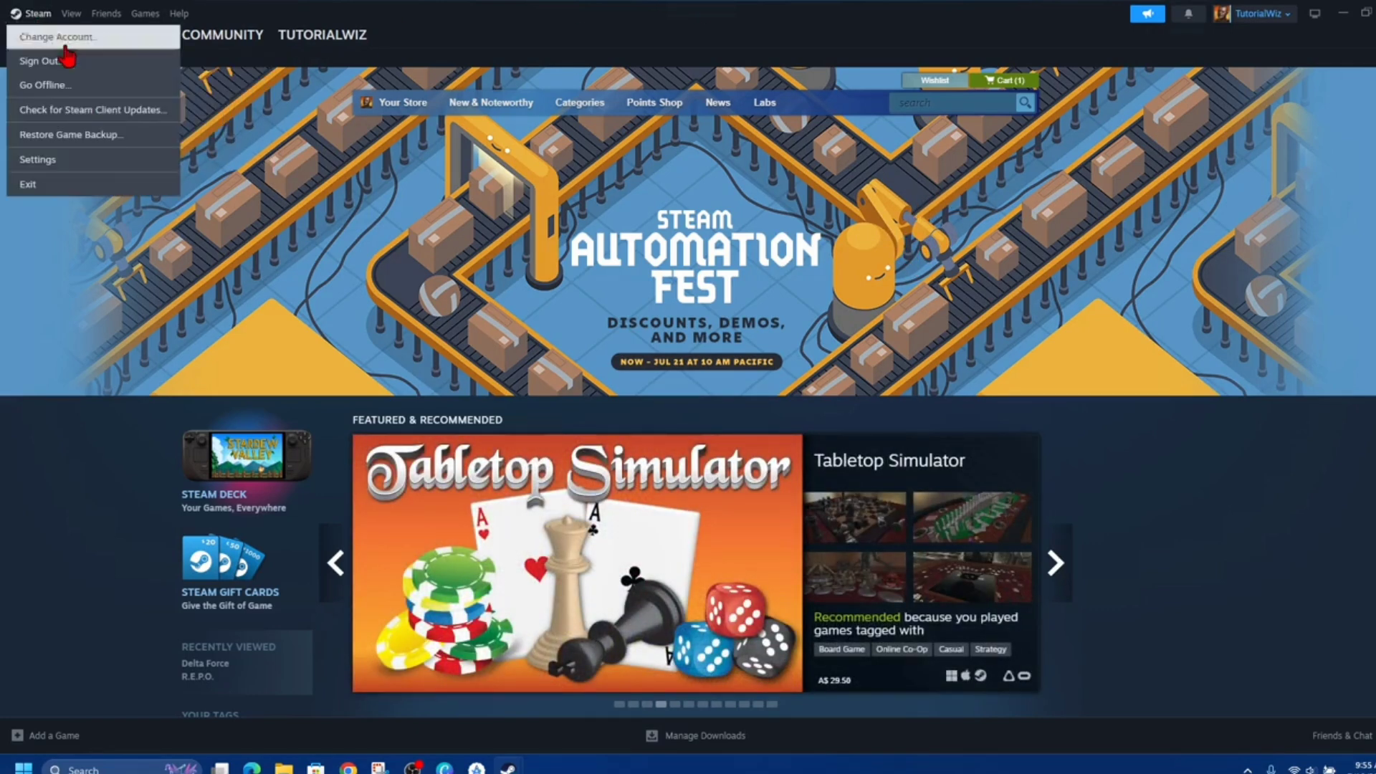
{"action": "left_click", "coordinate": [38, 159]}
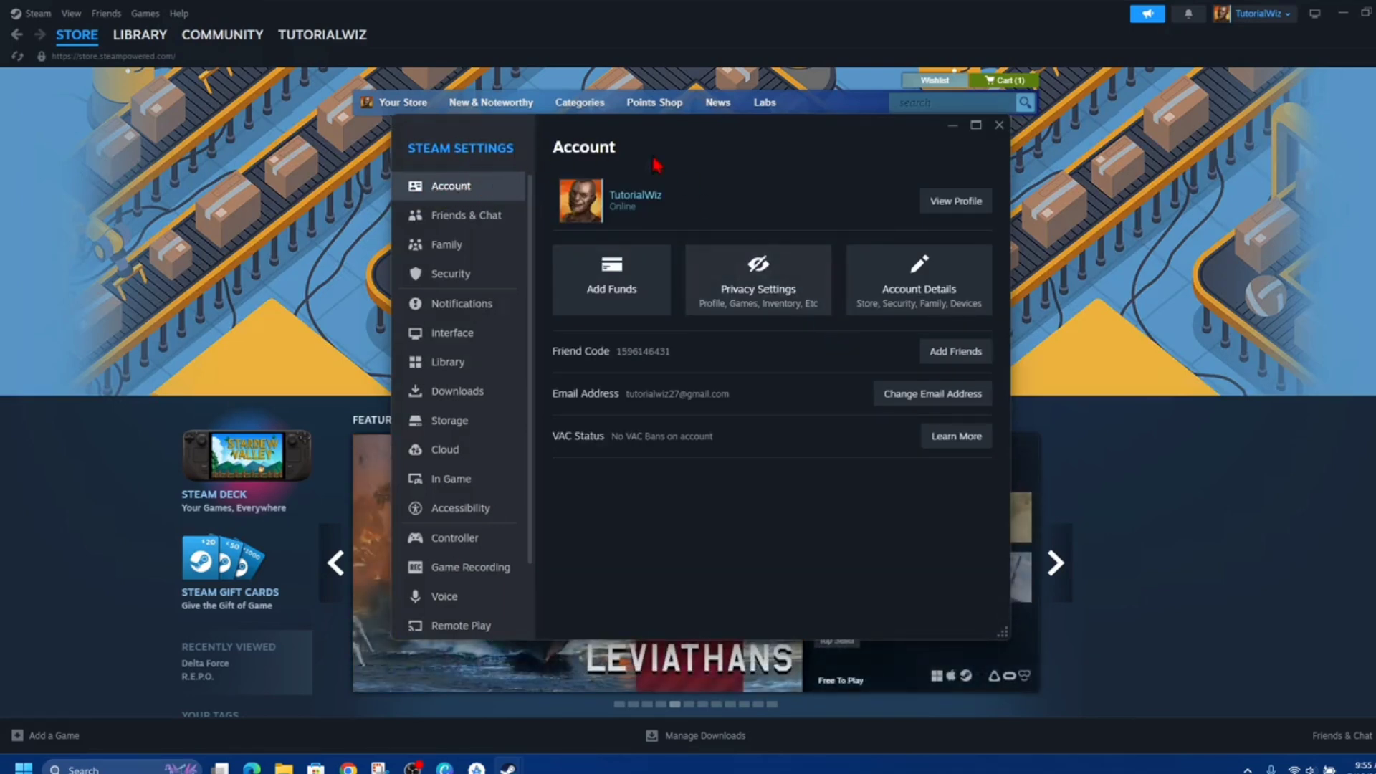
{"action": "mouse_move", "coordinate": [584, 450]}
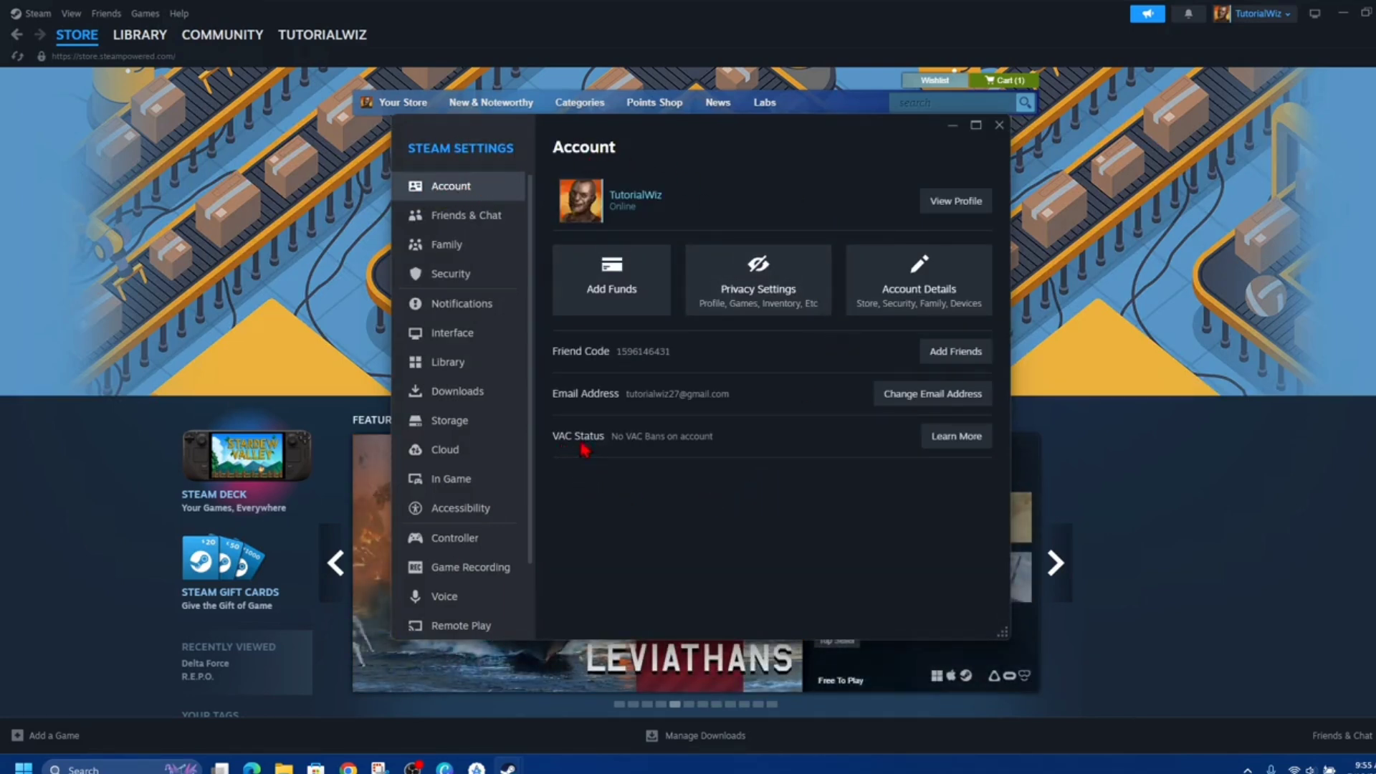
{"action": "mouse_move", "coordinate": [747, 454]}
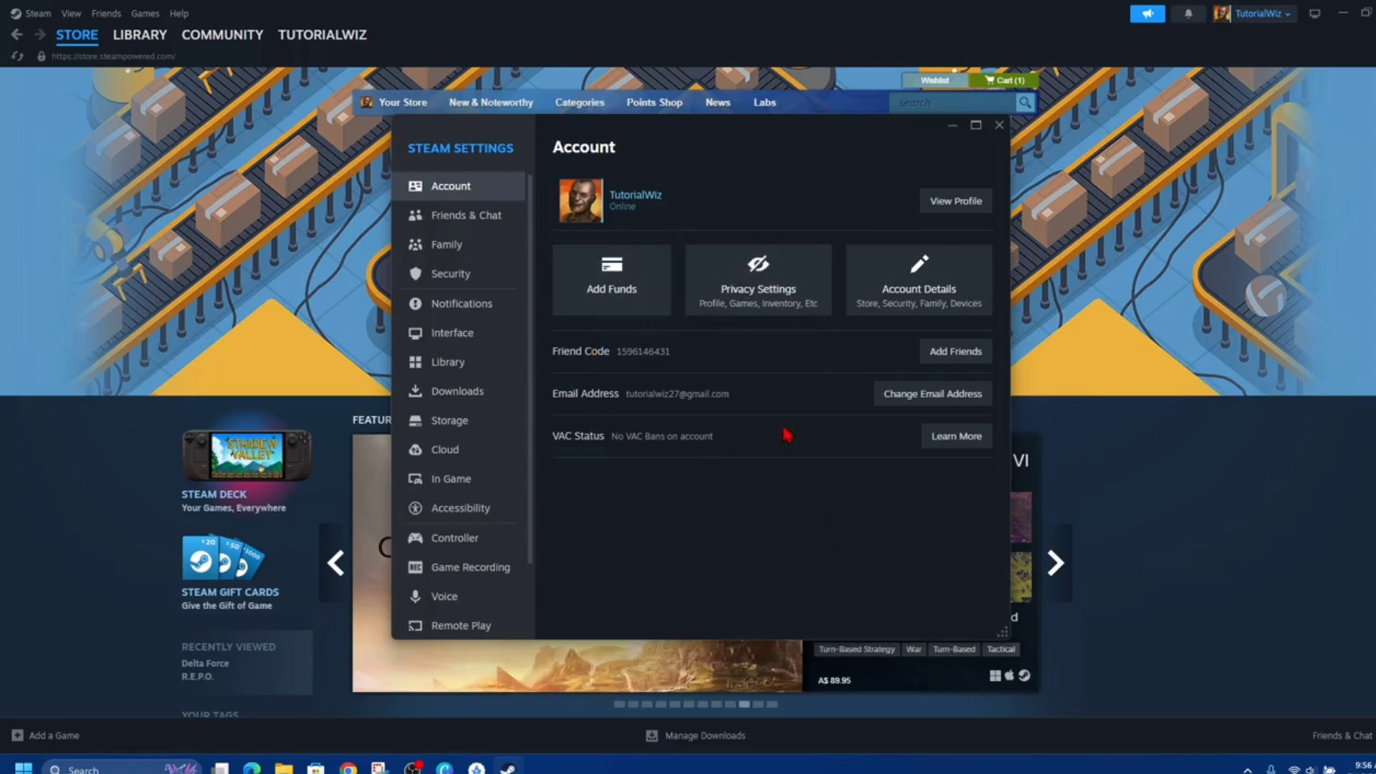
{"action": "mouse_move", "coordinate": [613, 503]}
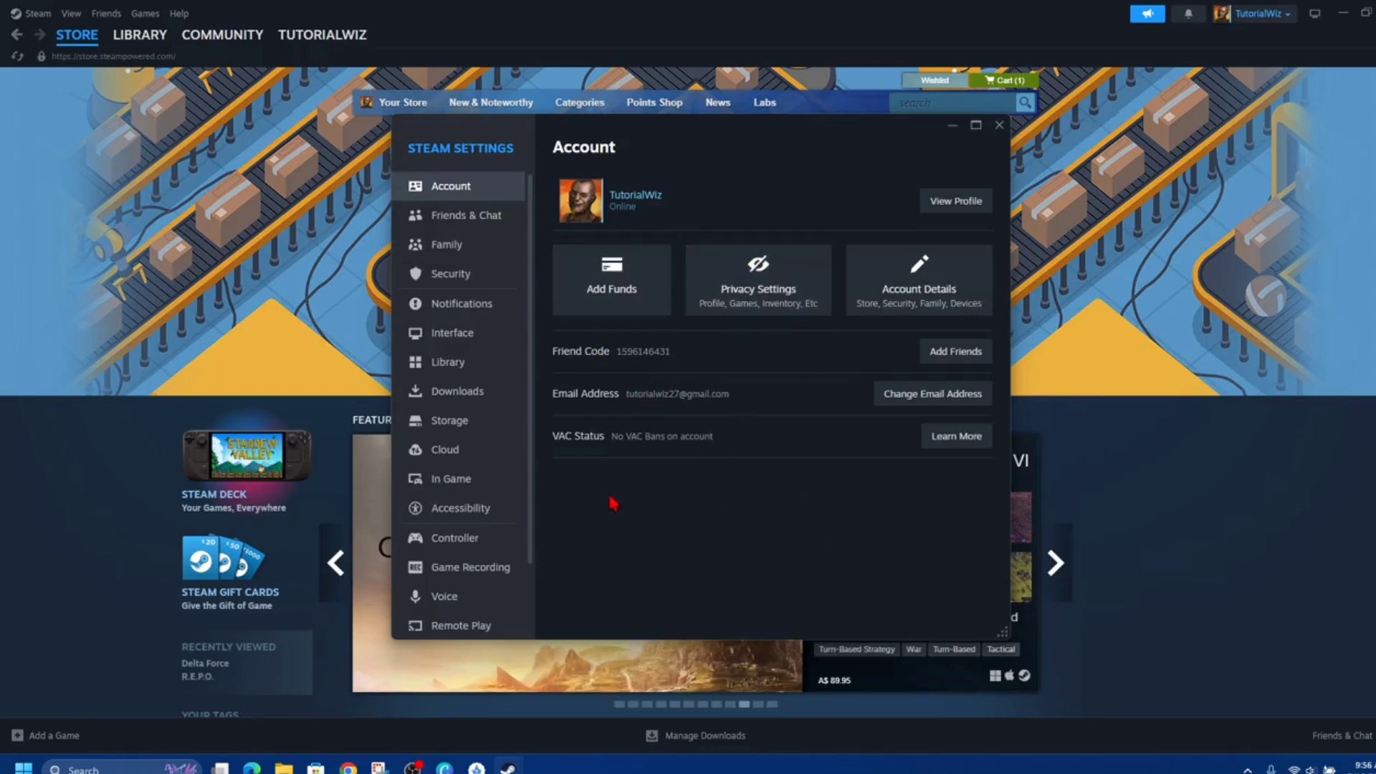